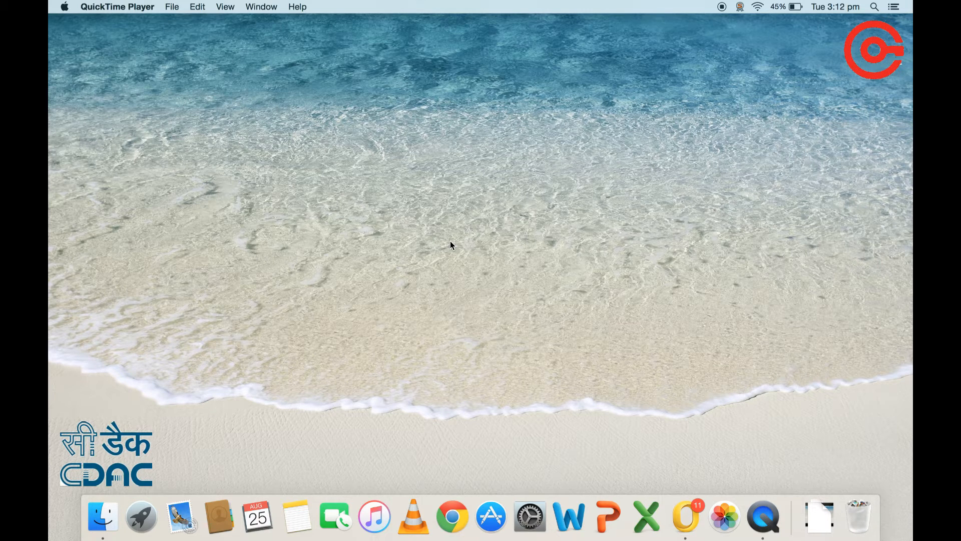
{"action": "mouse_move", "coordinate": [64, 5]}
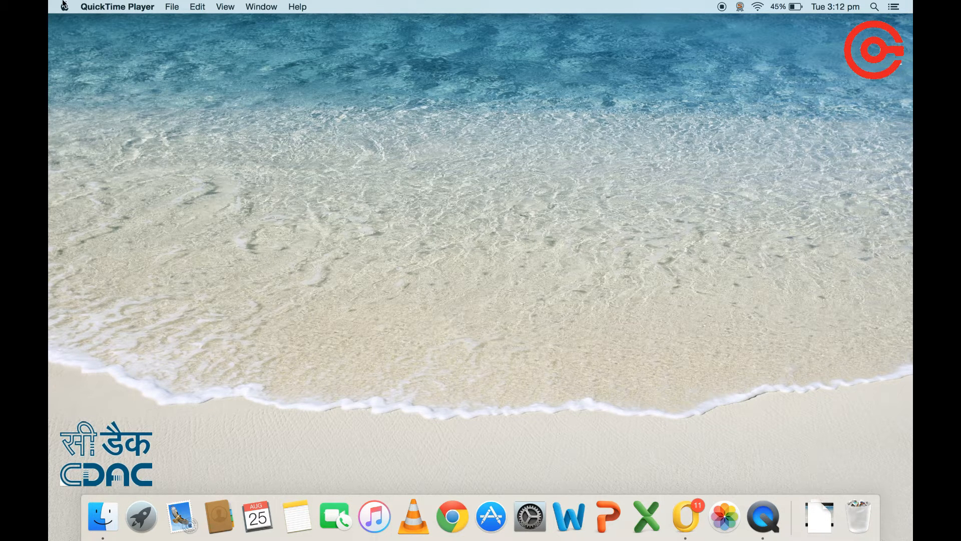
Show About This Mac to confirm OS X Yosemite 10.10.5 on the MacBook Pro.
{"action": "left_click", "coordinate": [63, 7]}
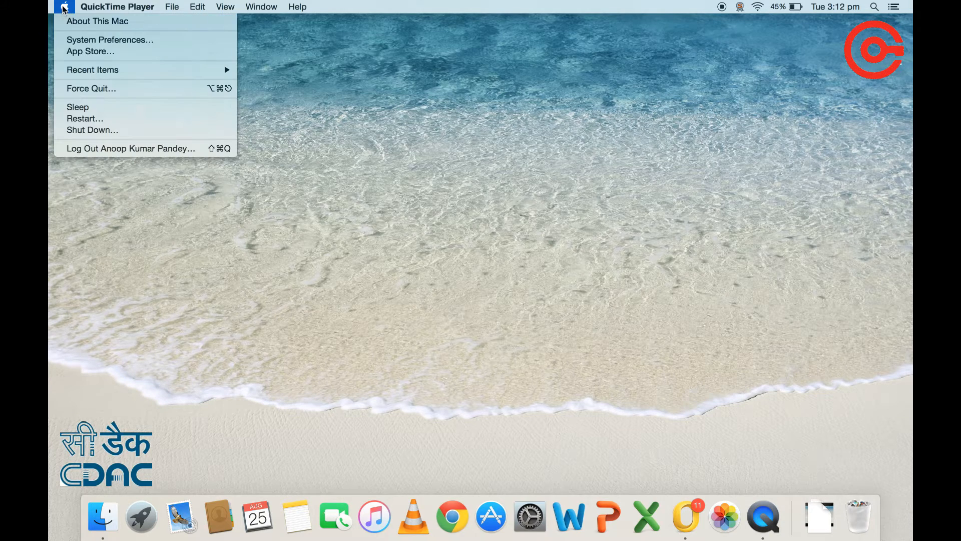
{"action": "left_click", "coordinate": [98, 21]}
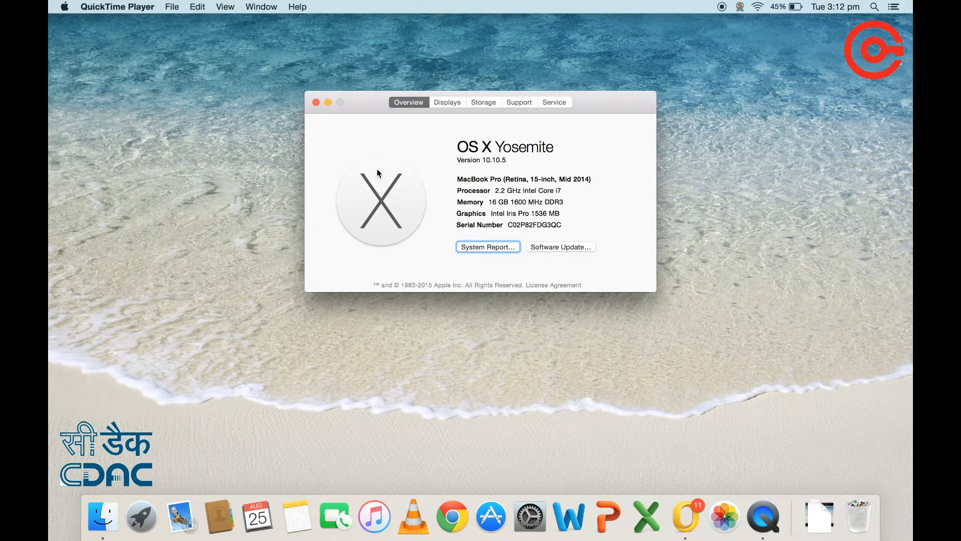
{"action": "mouse_move", "coordinate": [685, 521]}
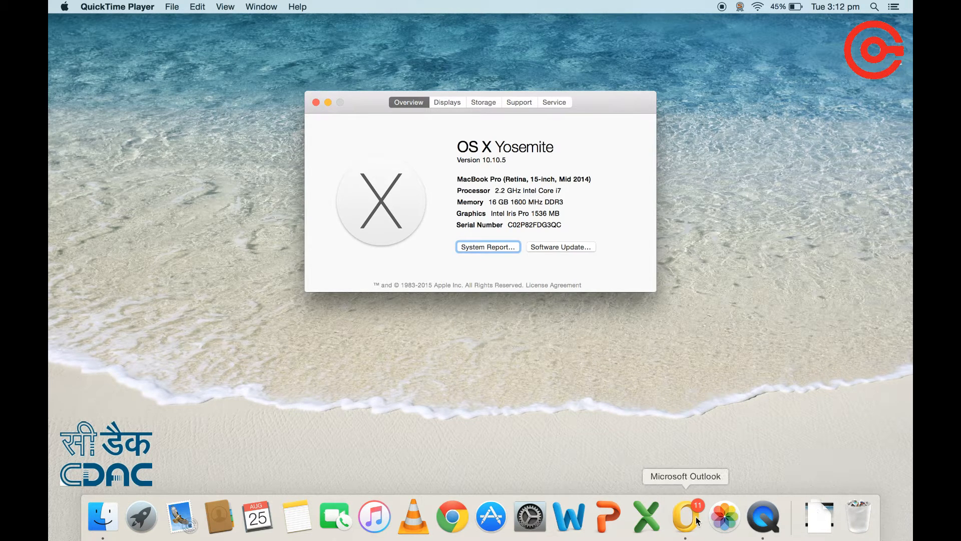
Launch Outlook and check its version (14.5.3) in About Outlook, then dismiss it.
{"action": "left_click", "coordinate": [684, 517]}
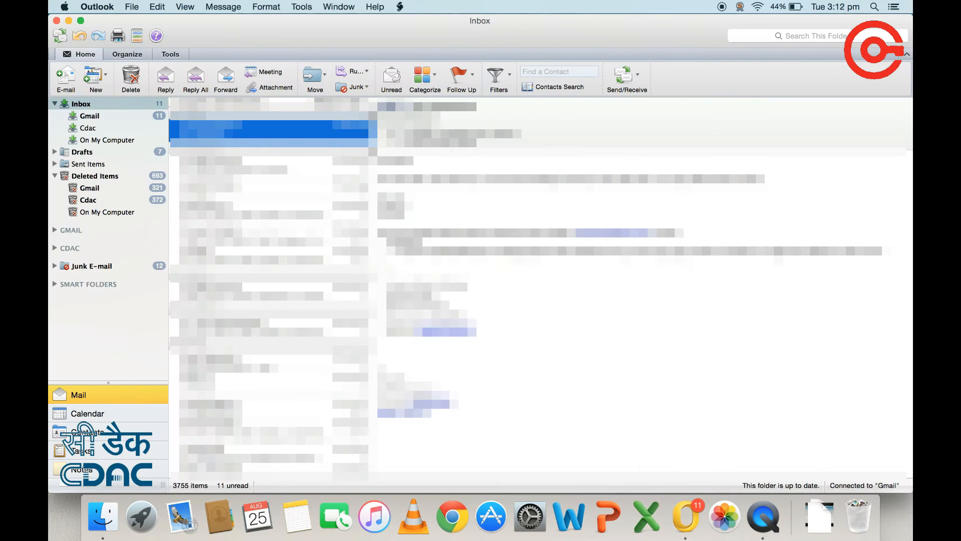
{"action": "left_click", "coordinate": [97, 6]}
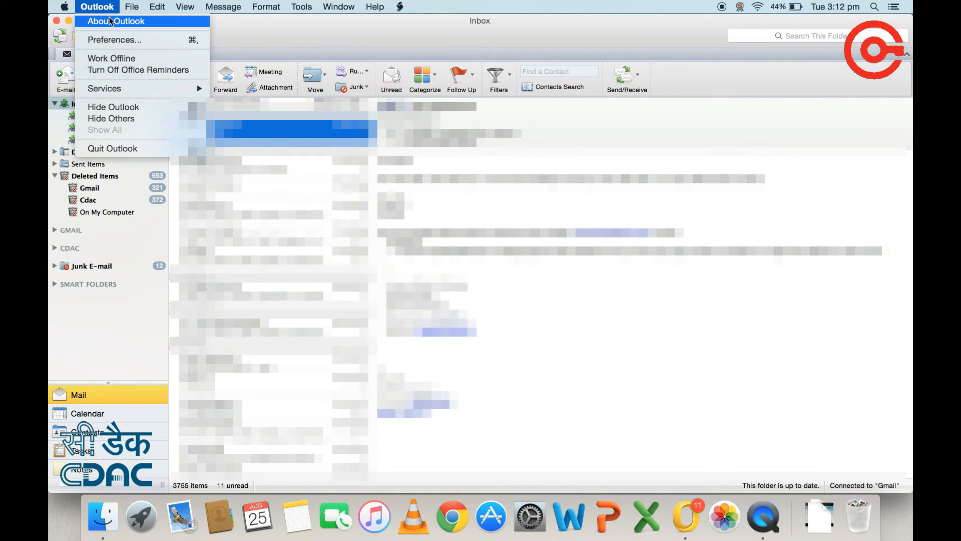
{"action": "left_click", "coordinate": [117, 21]}
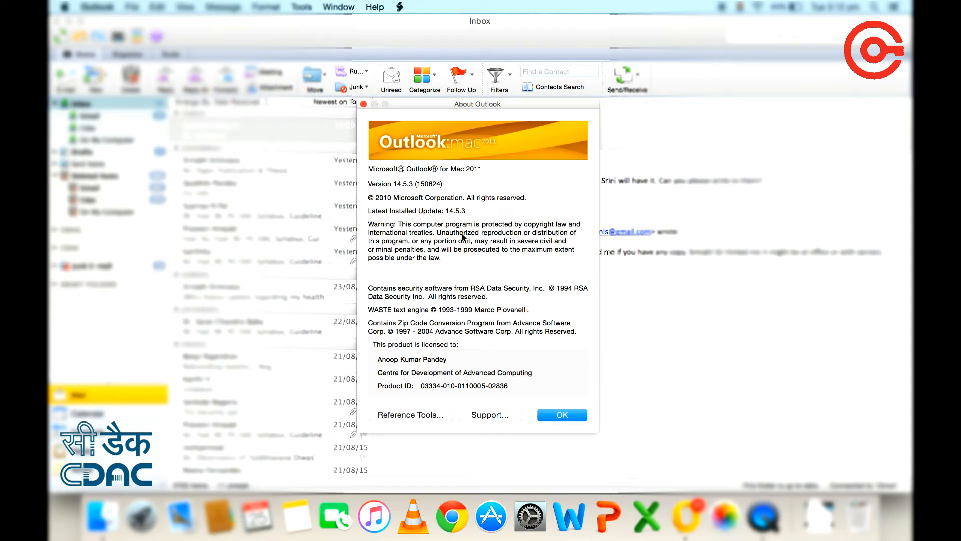
{"action": "mouse_move", "coordinate": [554, 402]}
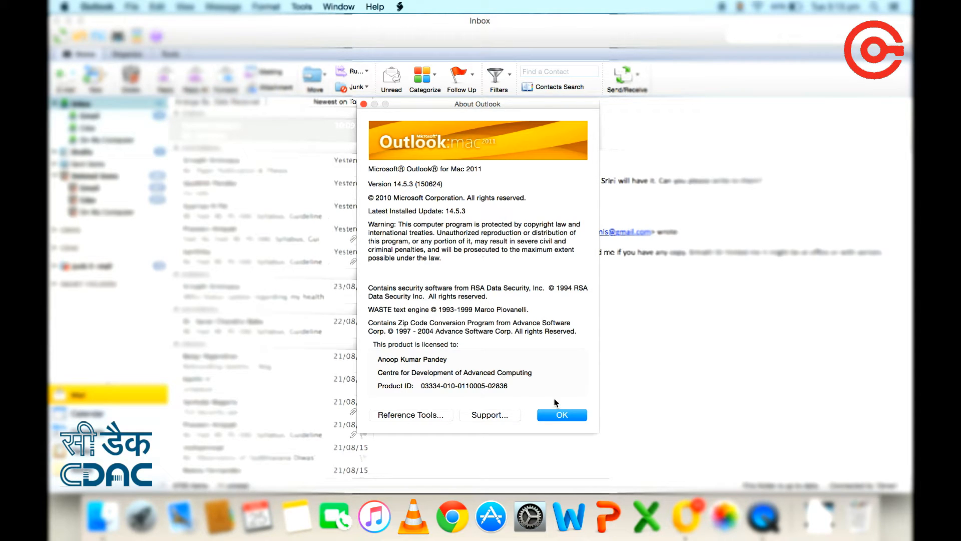
{"action": "left_click", "coordinate": [561, 414]}
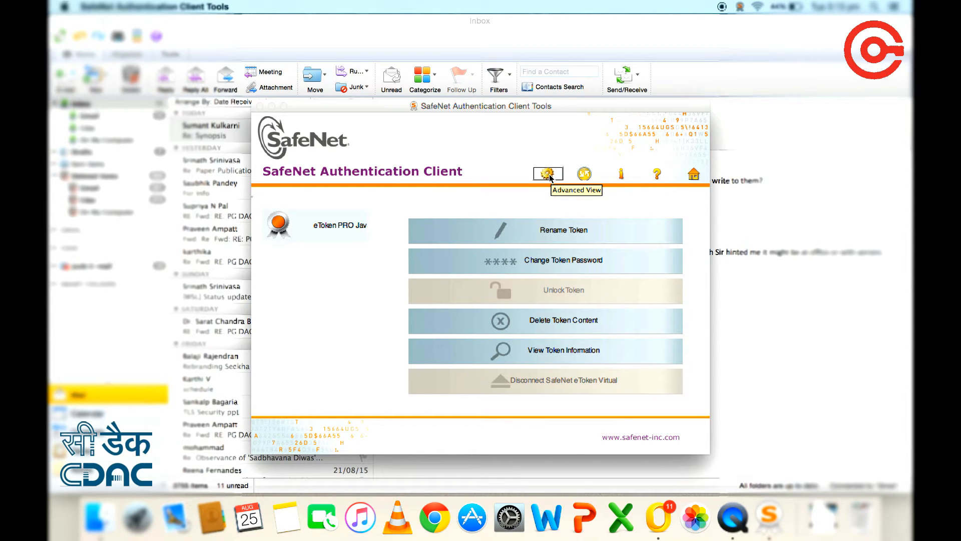
List the eToken's two user certificates from e-Mudhra, expiring 07/16/2017, in Advanced View.
{"action": "left_click", "coordinate": [548, 174]}
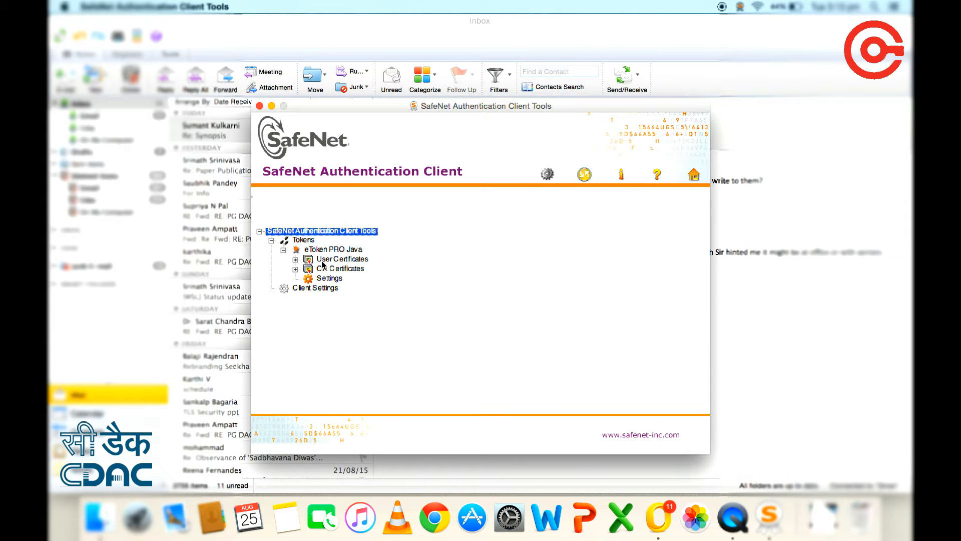
{"action": "left_click", "coordinate": [344, 259]}
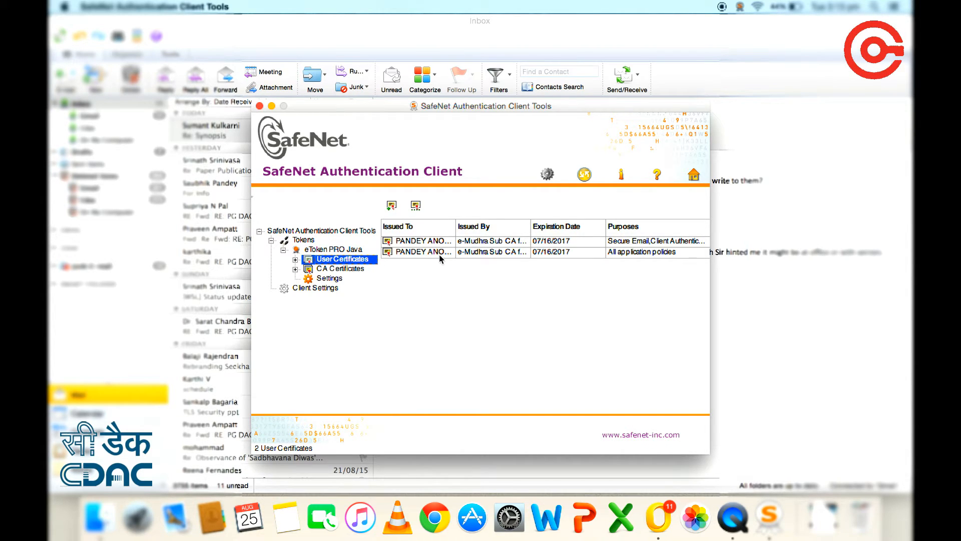
{"action": "mouse_move", "coordinate": [423, 251]}
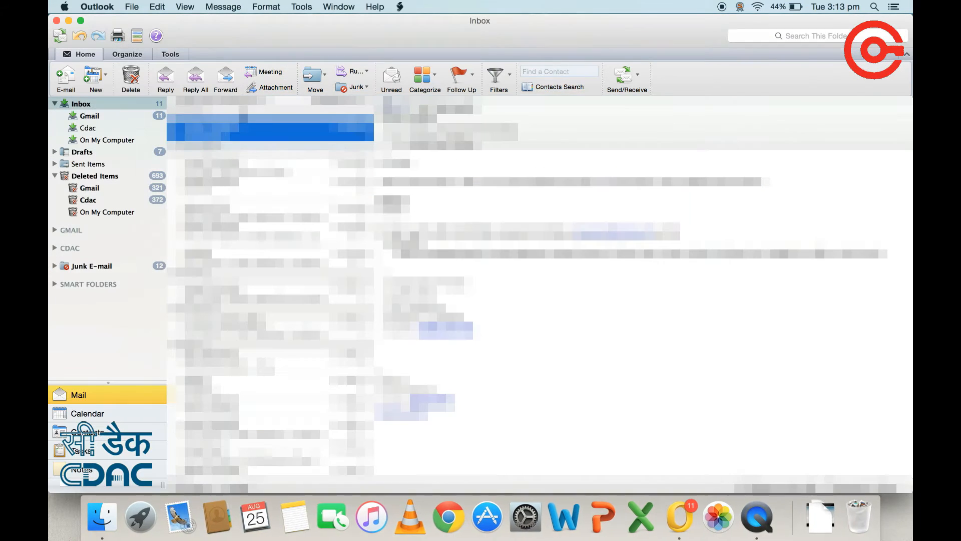
Browse the Gmail and Cdac inboxes, ending on the Gmail inbox.
{"action": "left_click", "coordinate": [89, 116]}
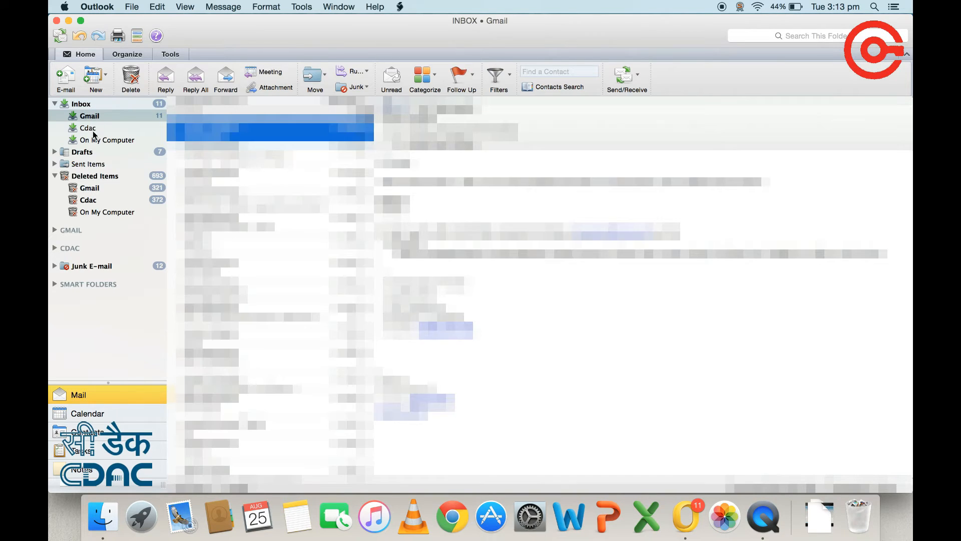
{"action": "left_click", "coordinate": [87, 128]}
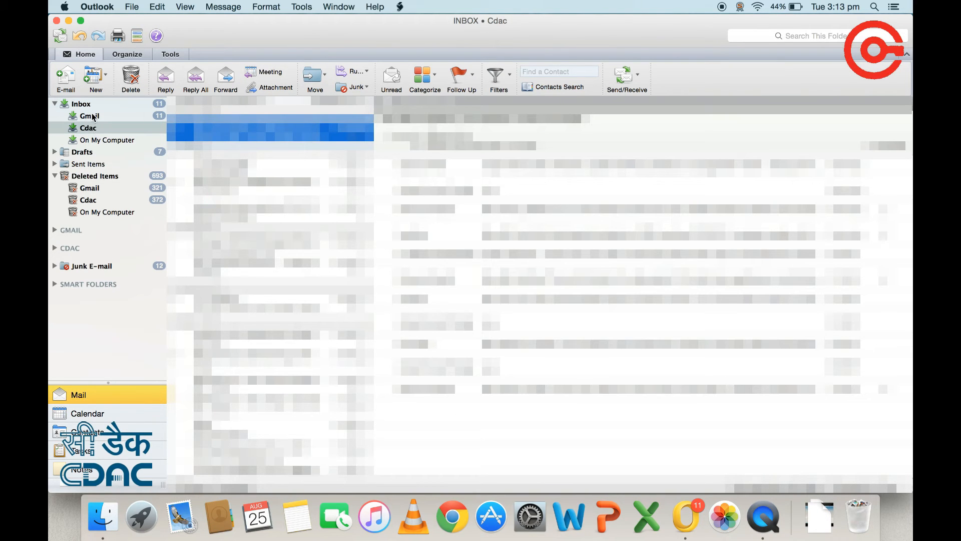
{"action": "left_click", "coordinate": [90, 116]}
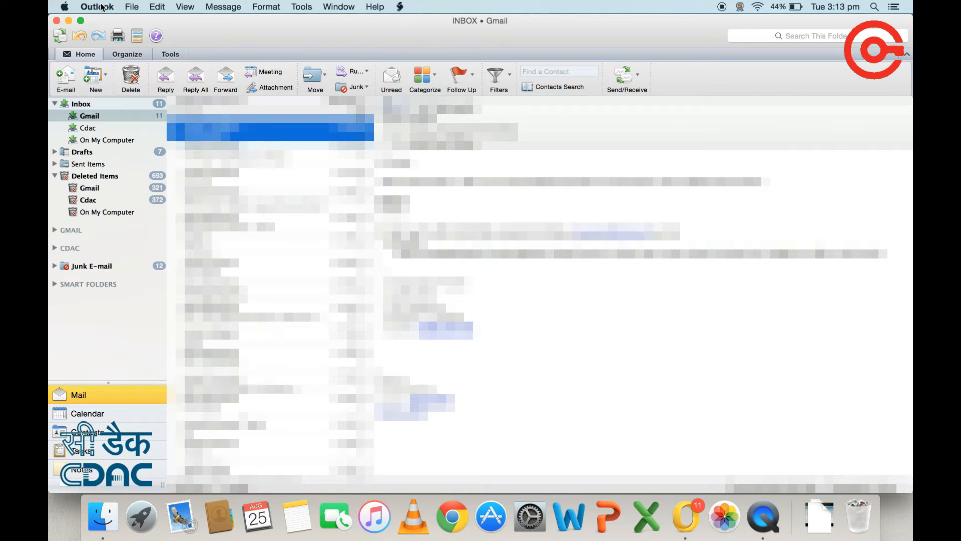
{"action": "left_click", "coordinate": [97, 7]}
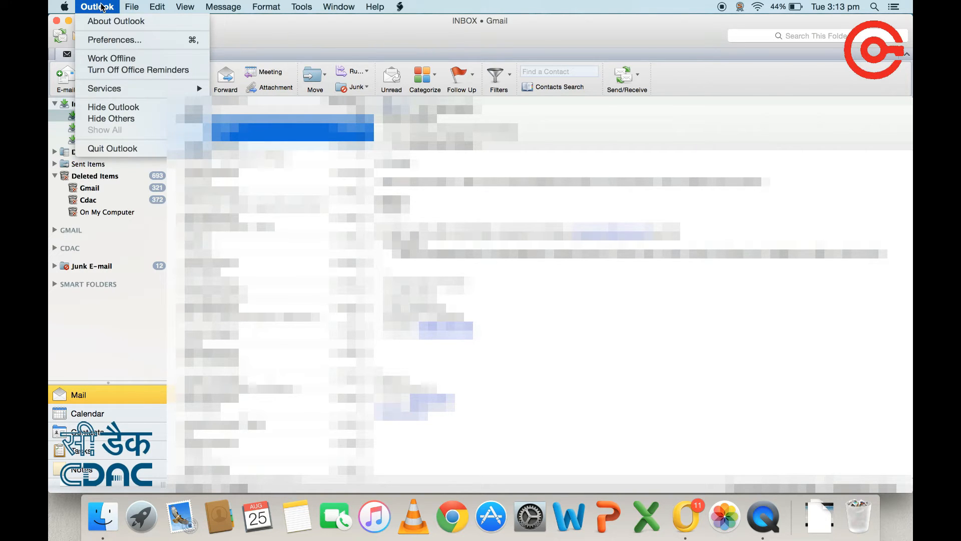
{"action": "mouse_move", "coordinate": [114, 39]}
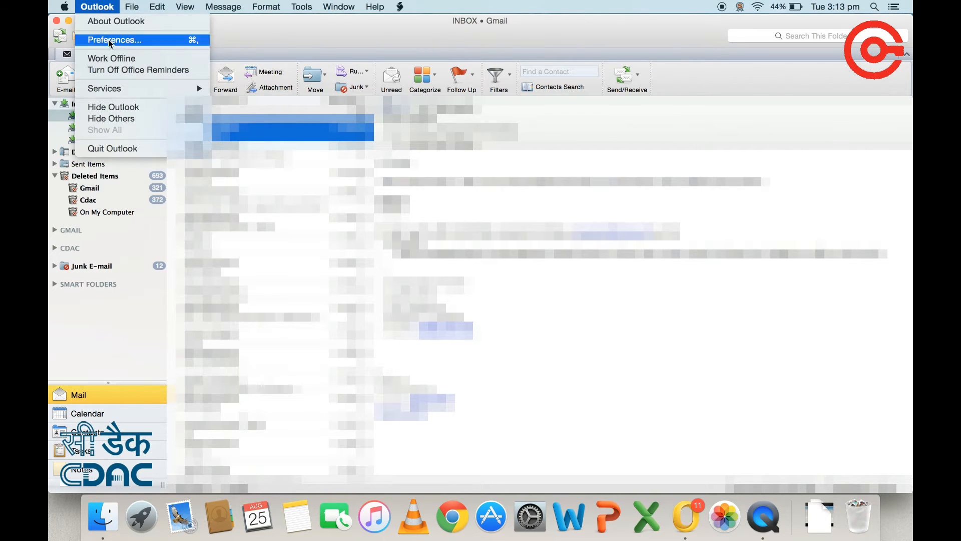
Open the Gmail account's advanced settings from Preferences > Accounts.
{"action": "left_click", "coordinate": [114, 39]}
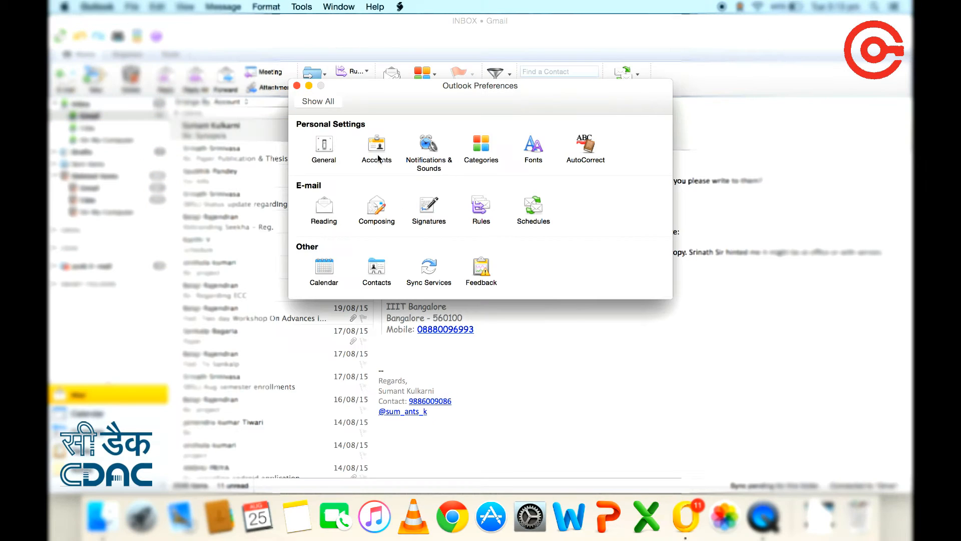
{"action": "left_click", "coordinate": [376, 147]}
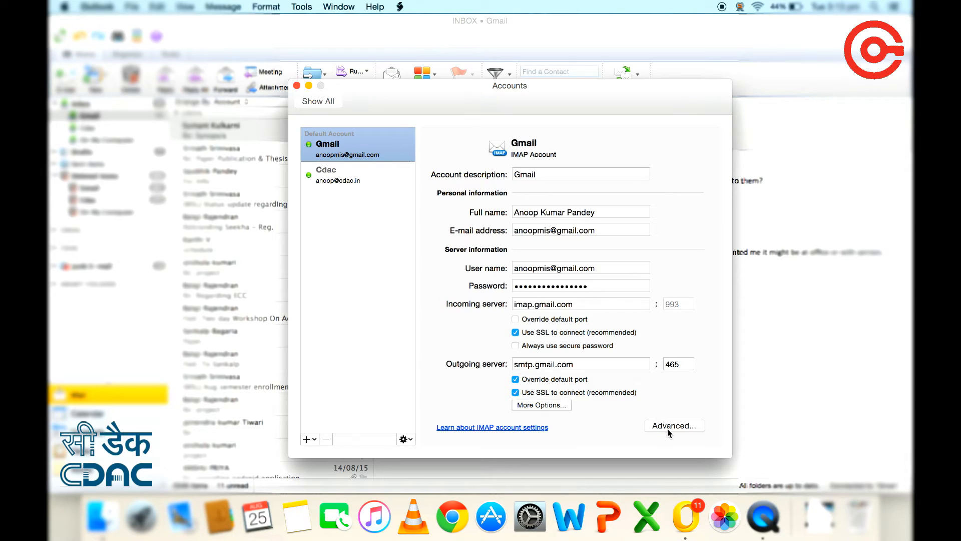
{"action": "left_click", "coordinate": [673, 425]}
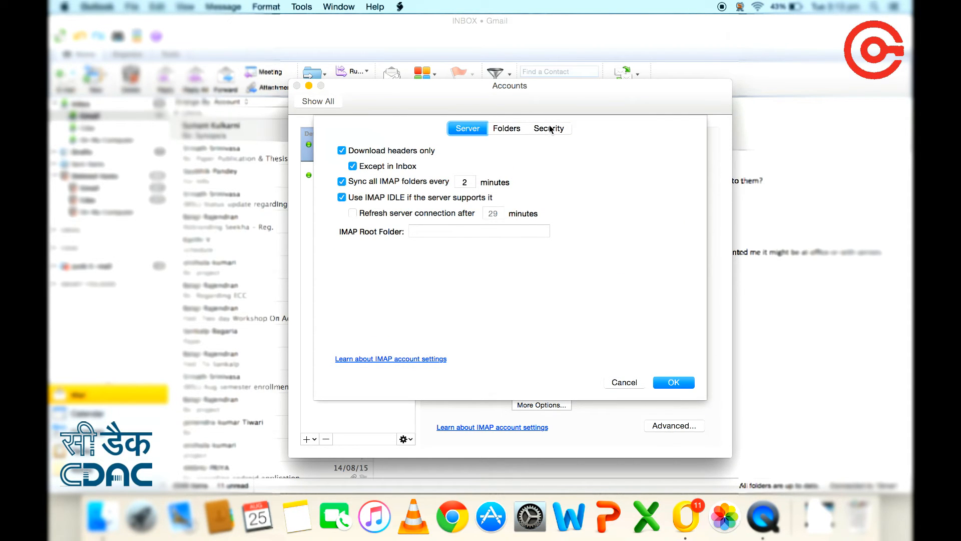
Sign Gmail mail with the PANDEY ANOOP KUMAR token certificate using SHA-1.
{"action": "left_click", "coordinate": [549, 128]}
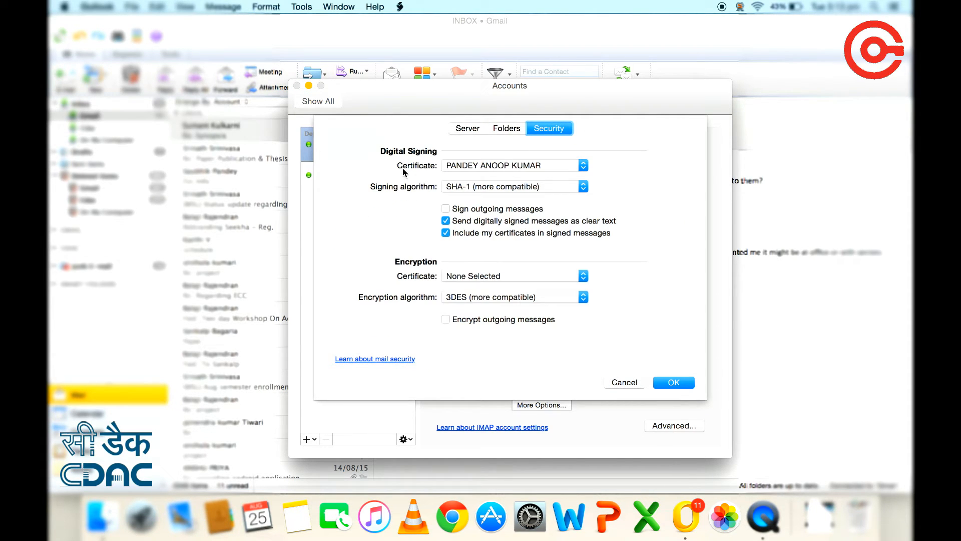
{"action": "mouse_move", "coordinate": [401, 166]}
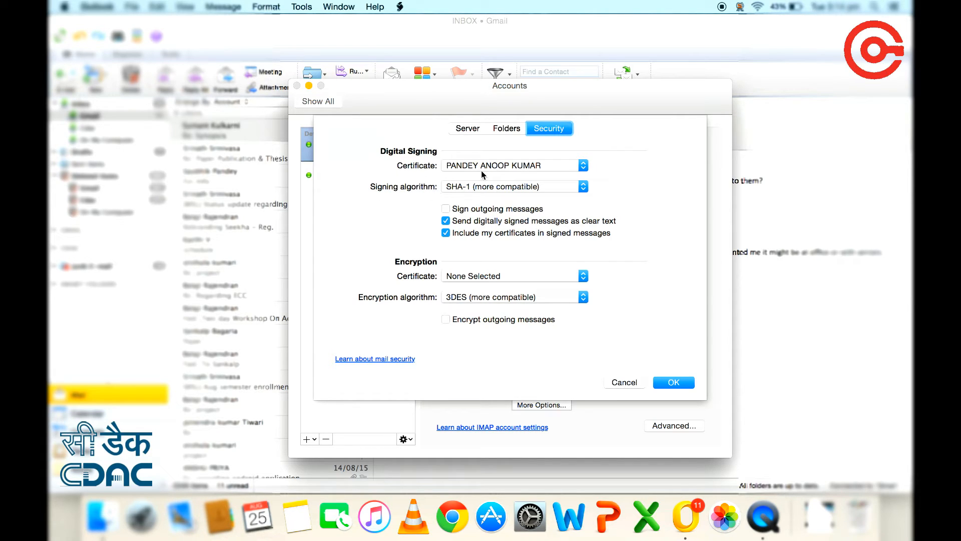
{"action": "mouse_move", "coordinate": [488, 173]}
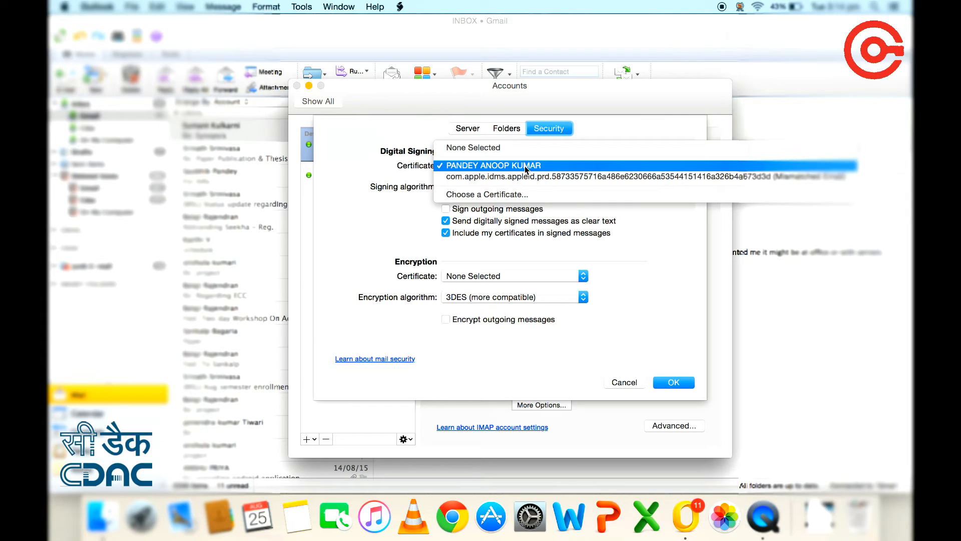
{"action": "mouse_move", "coordinate": [573, 172]}
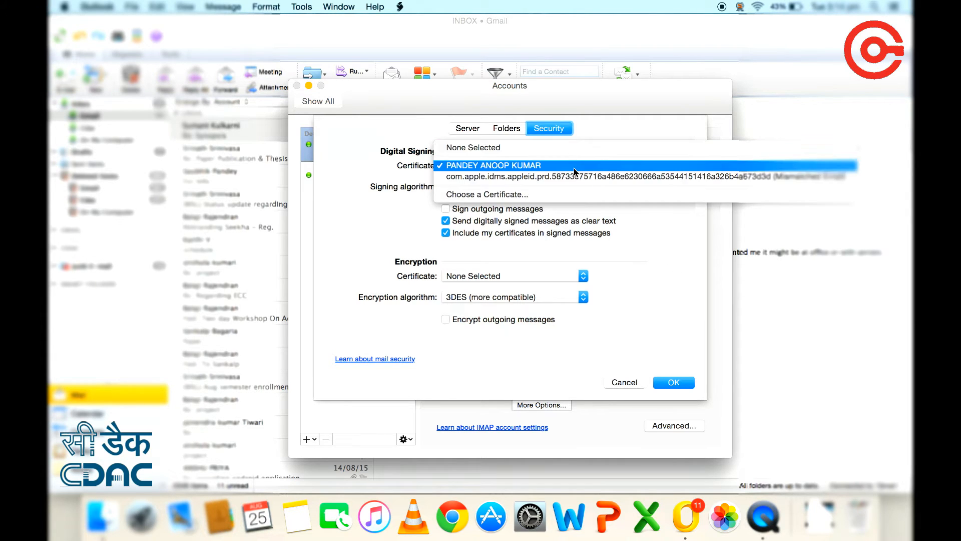
{"action": "left_click", "coordinate": [493, 164]}
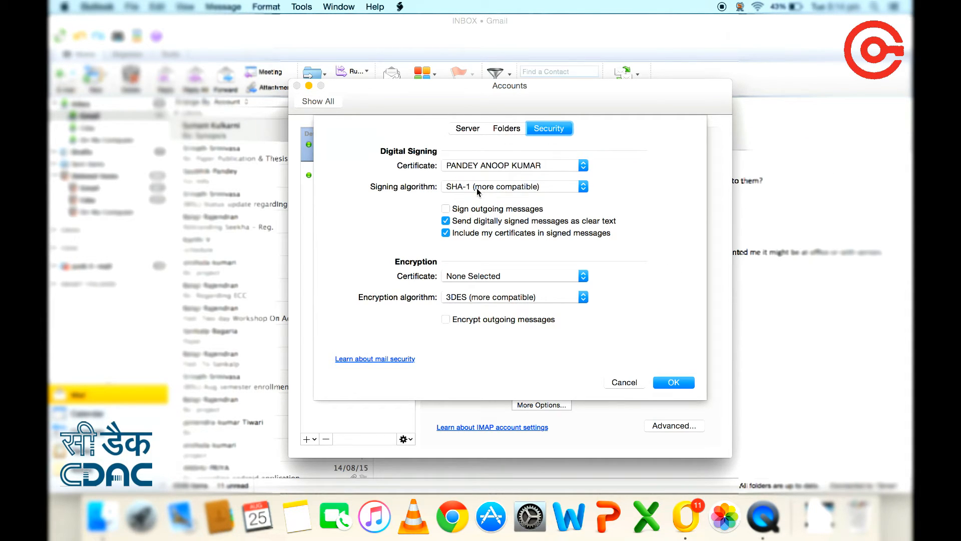
{"action": "left_click", "coordinate": [514, 186]}
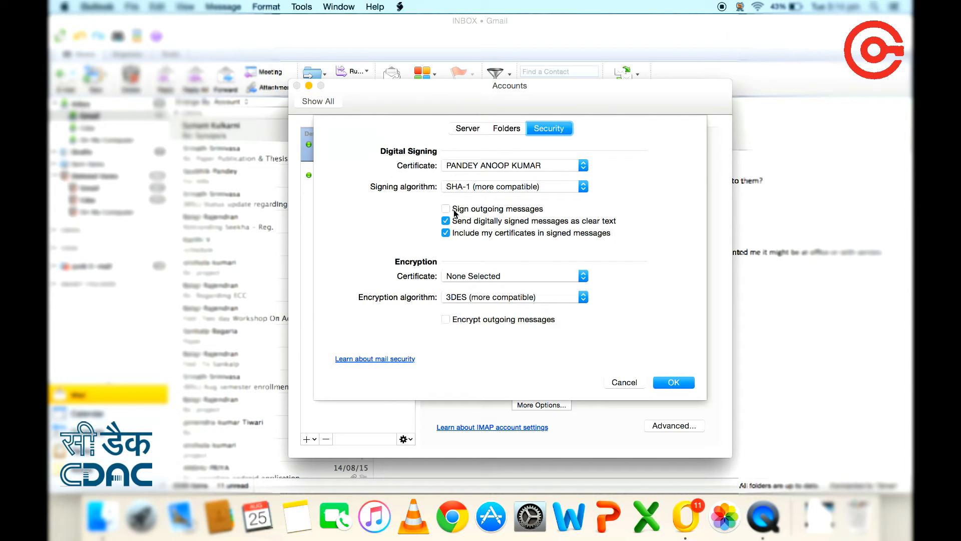
{"action": "mouse_move", "coordinate": [534, 269]}
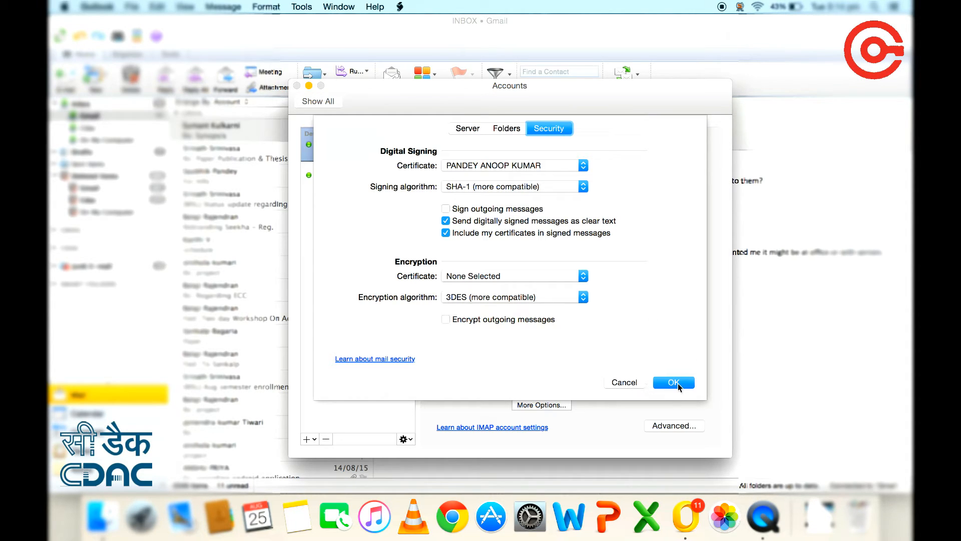
{"action": "left_click", "coordinate": [672, 381]}
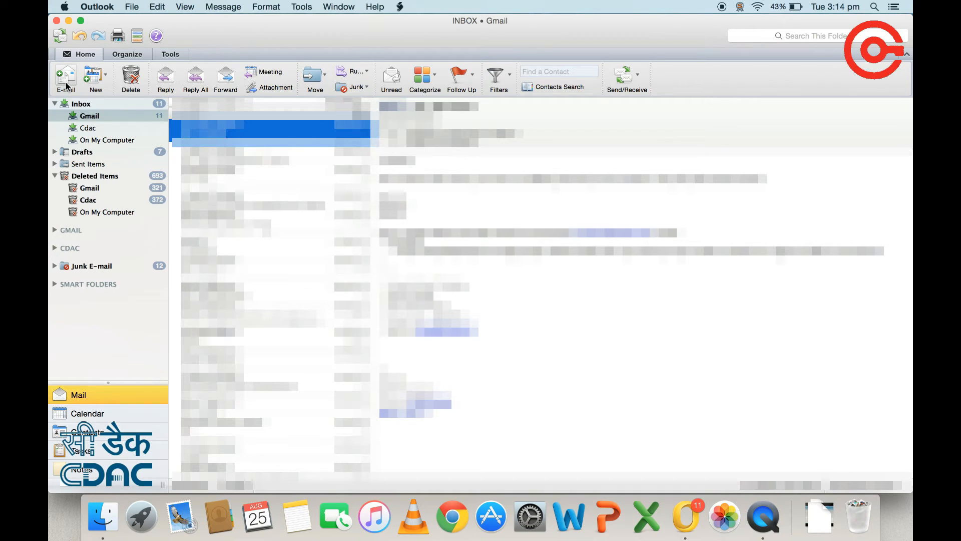
{"action": "left_click", "coordinate": [65, 78]}
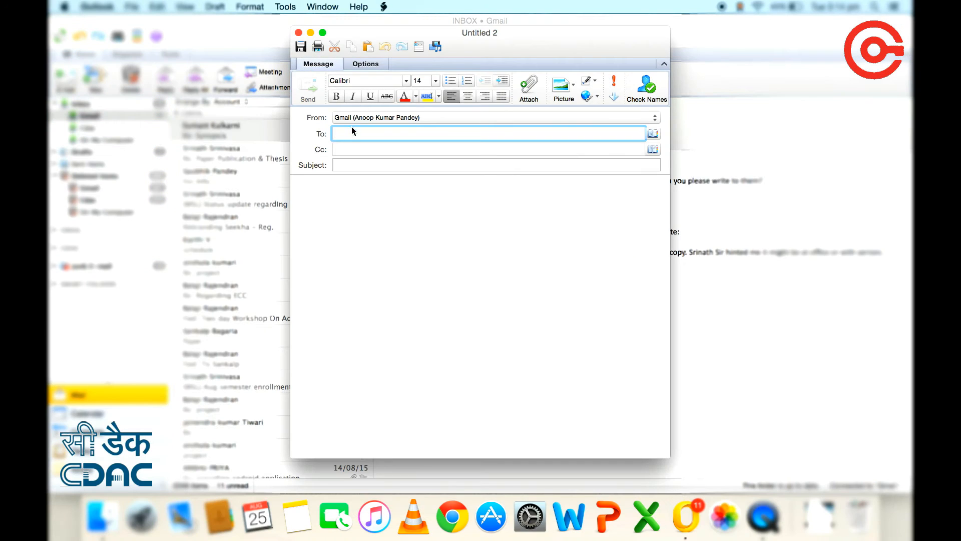
{"action": "mouse_move", "coordinate": [378, 126]}
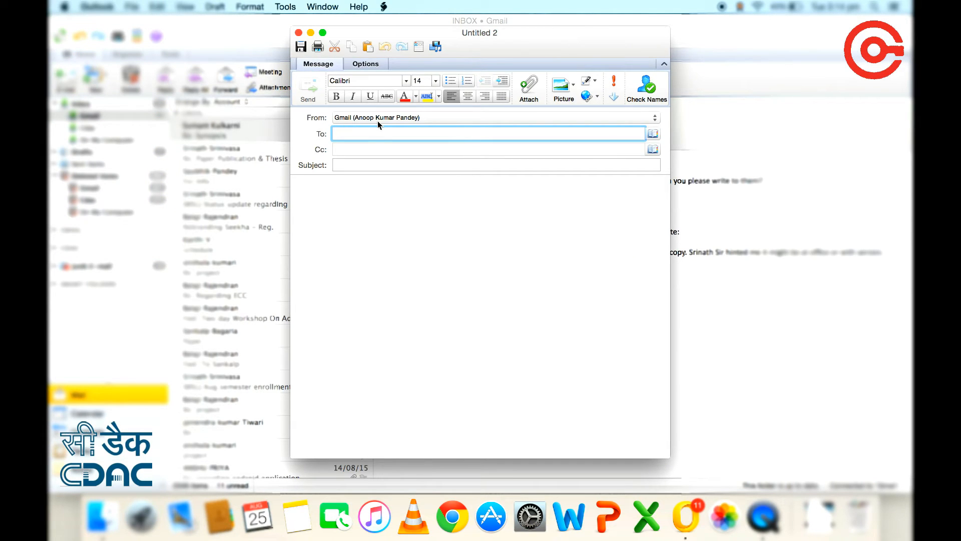
{"action": "type", "text": "anoop Kumar Pandey"}
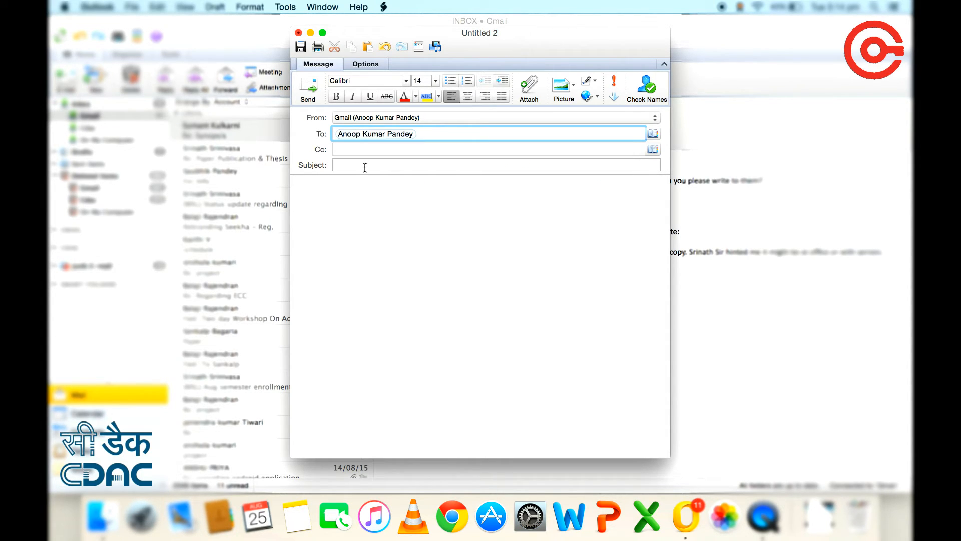
{"action": "type", "text": "Demo Mail"}
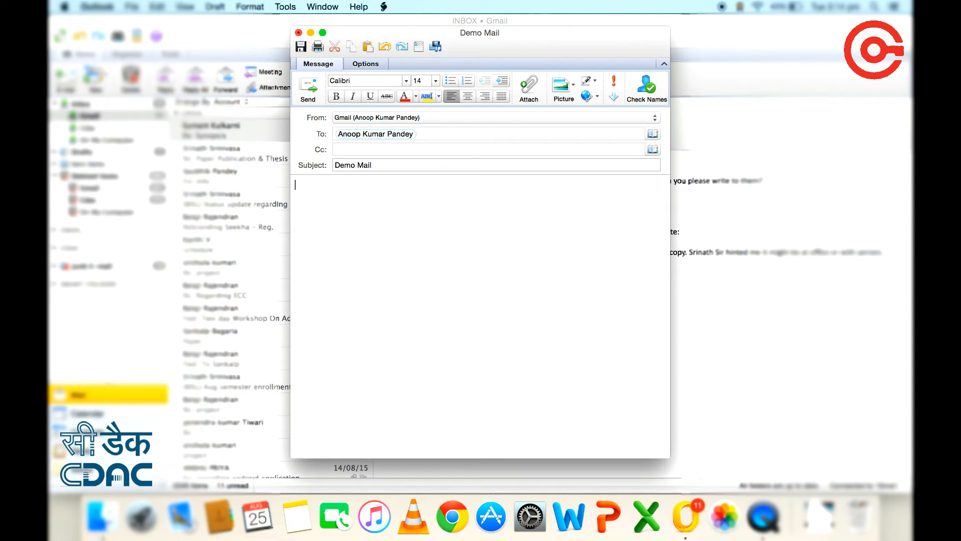
Write 'Hi, This is a demo mail for digital signature' signed Anoop, Technical Officer, CDAC.
{"action": "type", "text": "Hi"}
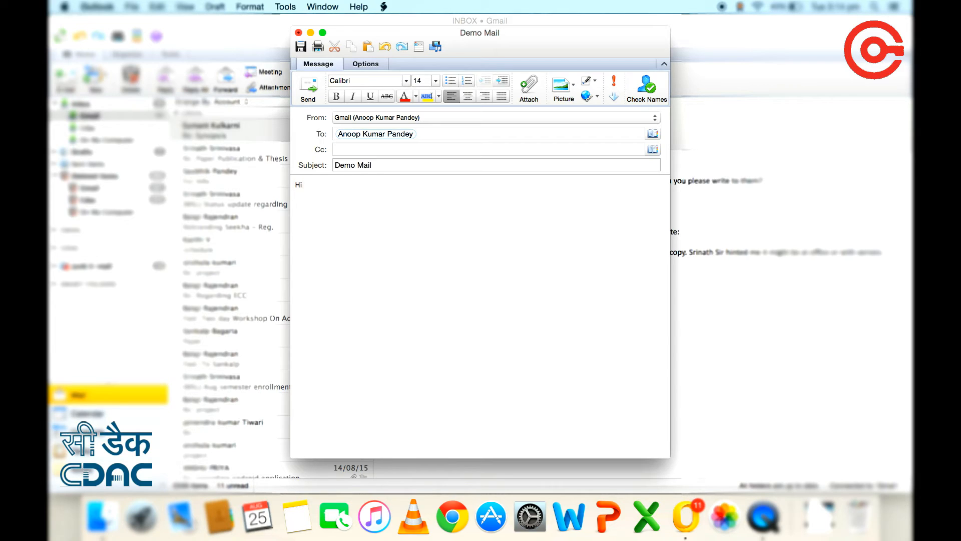
{"action": "type", "text": "This is a demo"}
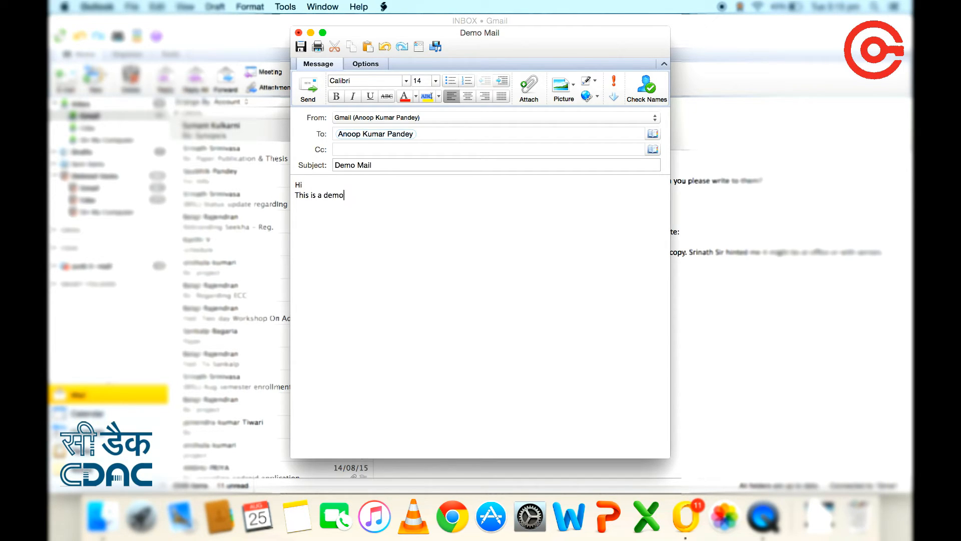
{"action": "type", "text": "mail go"}
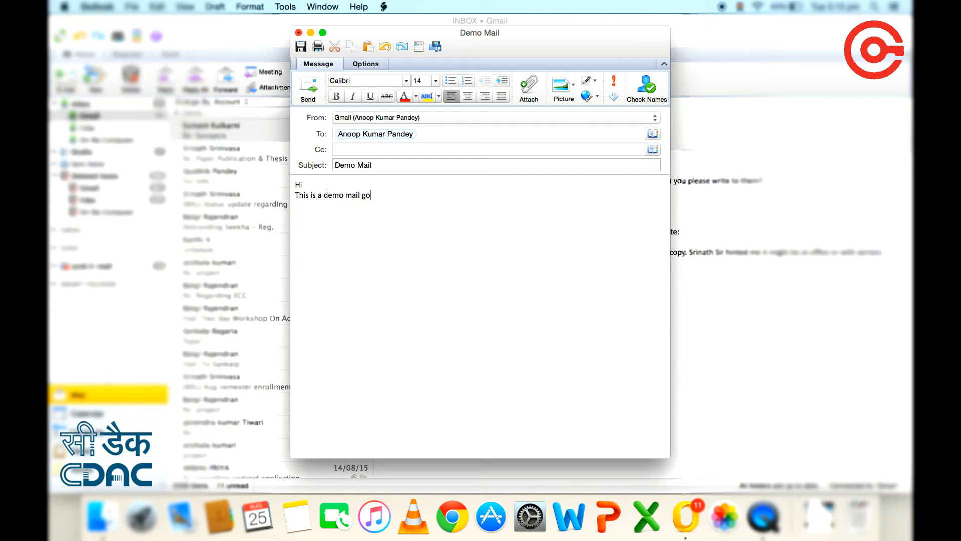
{"action": "type", "text": "for digi"}
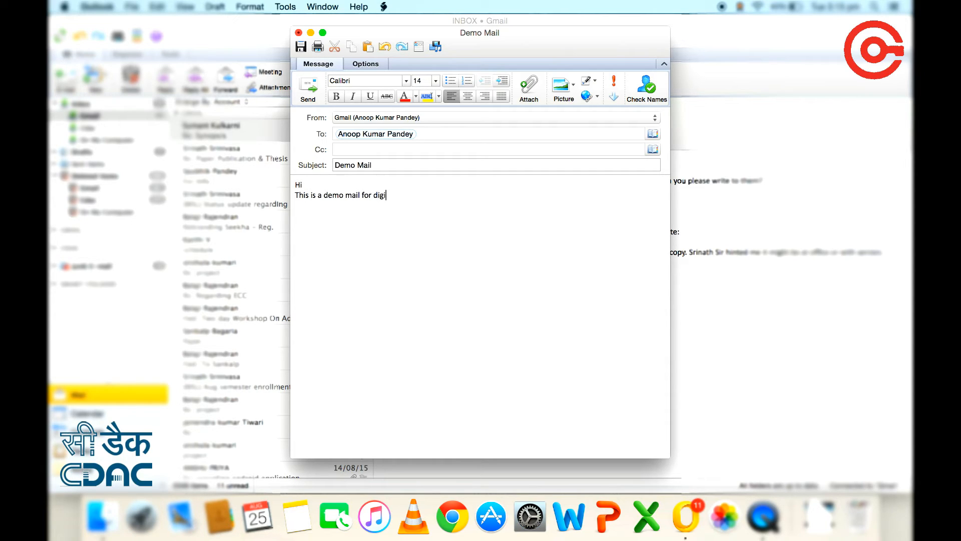
{"action": "type", "text": "tal signature"}
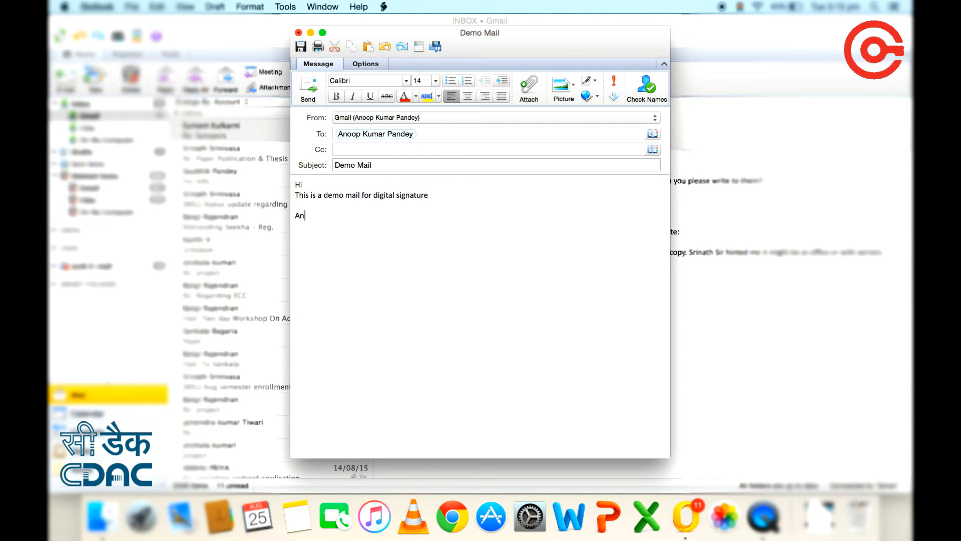
{"action": "type", "text": "oop"}
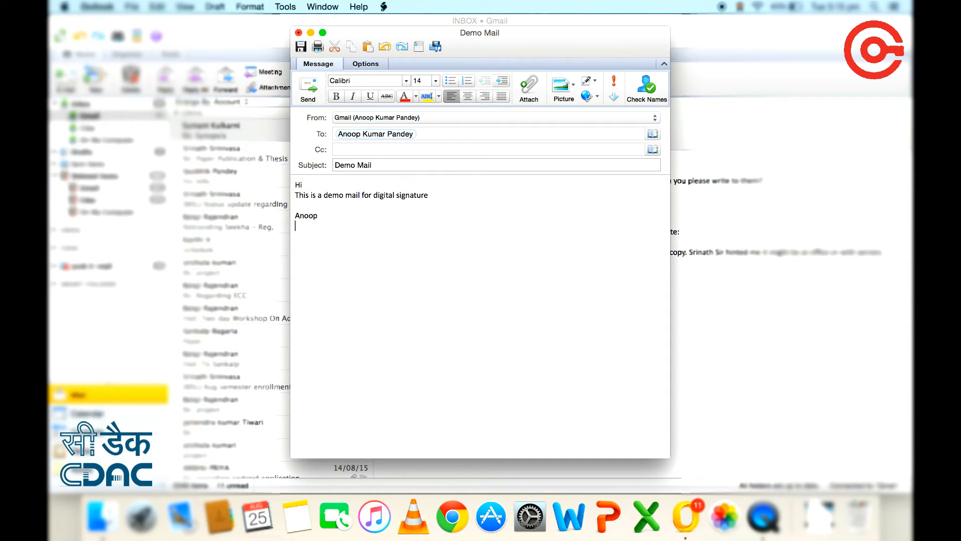
{"action": "type", "text": "Technical Officer"}
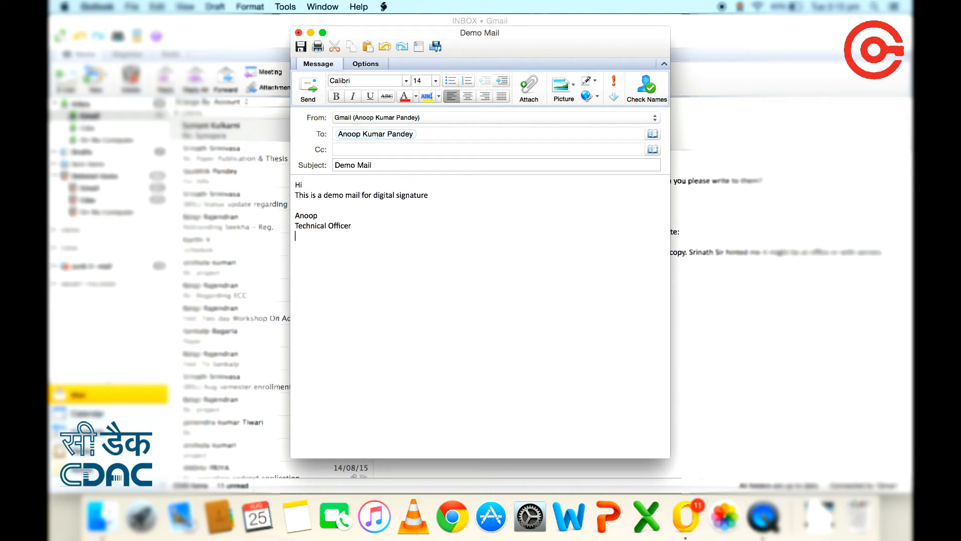
{"action": "type", "text": "CDAC"}
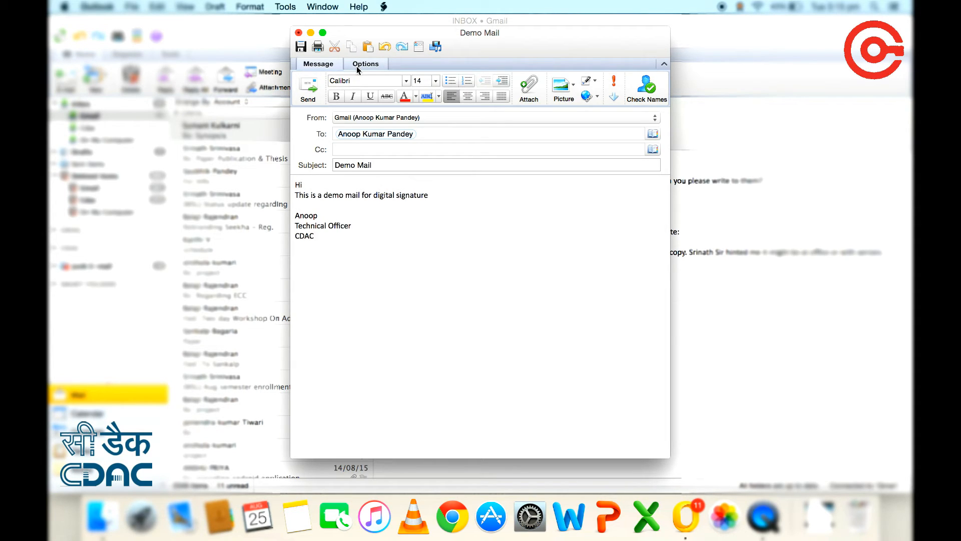
Mark the Demo Mail as Digitally Sign Message under Options > Security.
{"action": "left_click", "coordinate": [365, 64]}
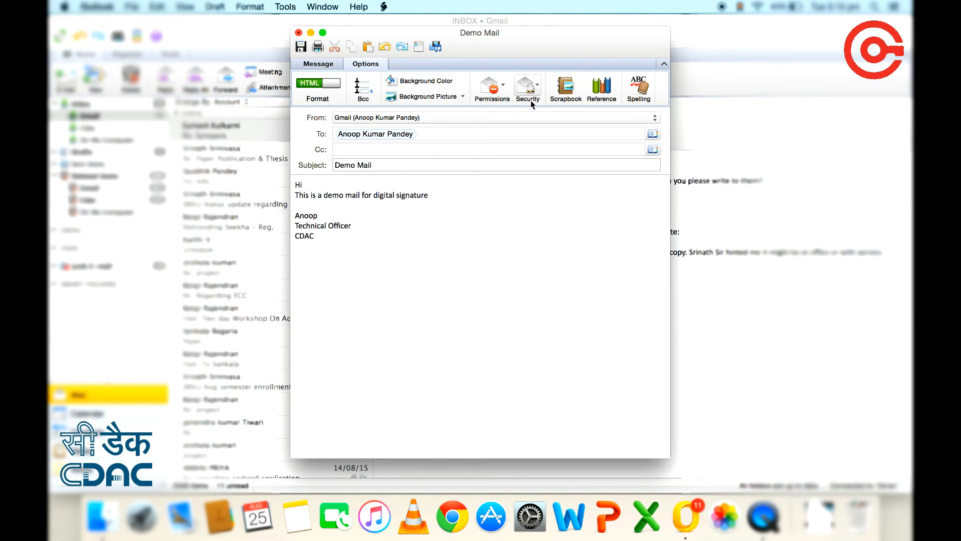
{"action": "left_click", "coordinate": [527, 89]}
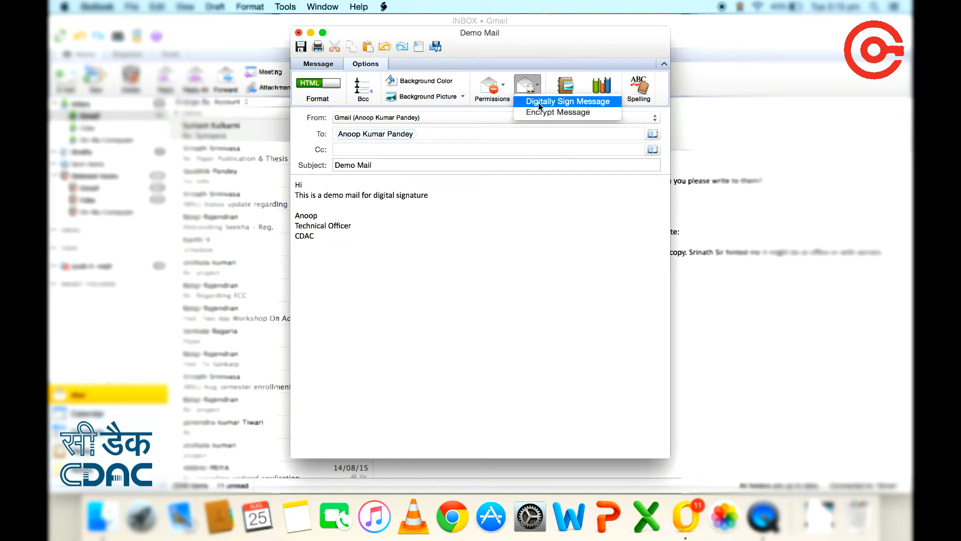
{"action": "left_click", "coordinate": [566, 101]}
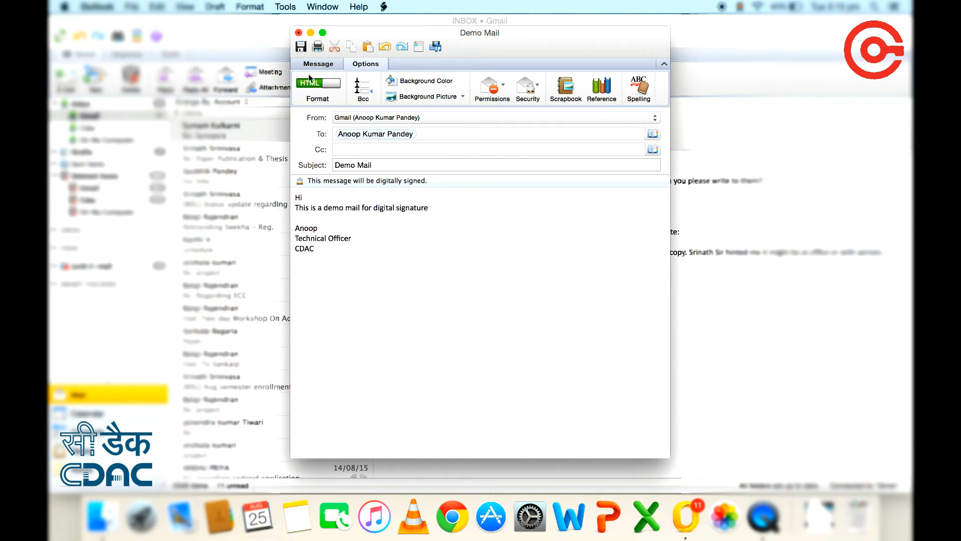
Send the signed Demo Mail, unlocking the eToken keychain with its password.
{"action": "left_click", "coordinate": [317, 63]}
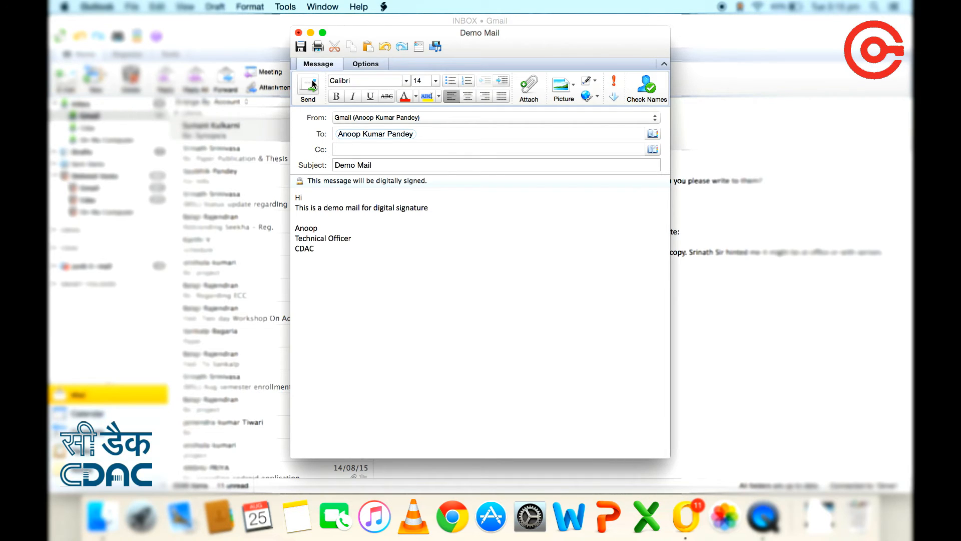
{"action": "left_click", "coordinate": [308, 89]}
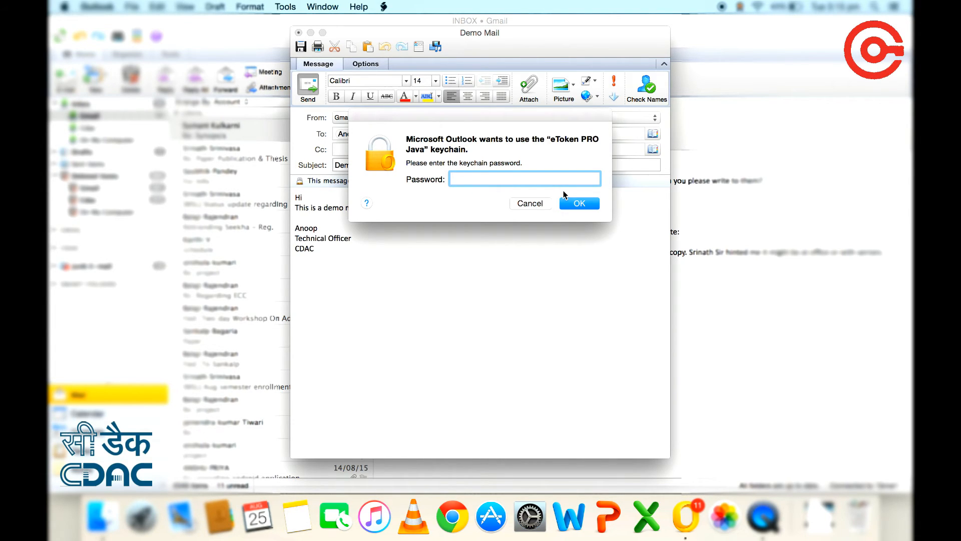
{"action": "type", "text": "•••••"}
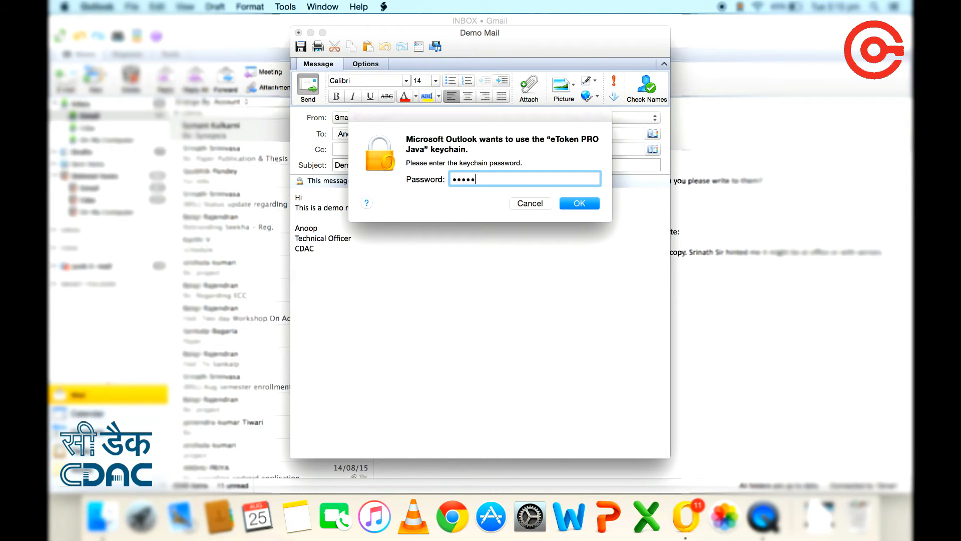
{"action": "type", "text": "•••••"}
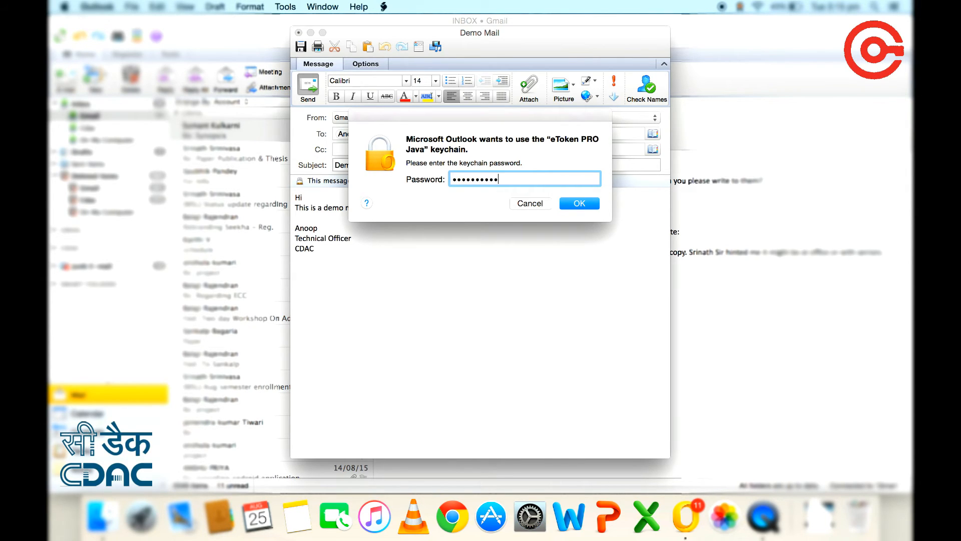
{"action": "left_click", "coordinate": [578, 202]}
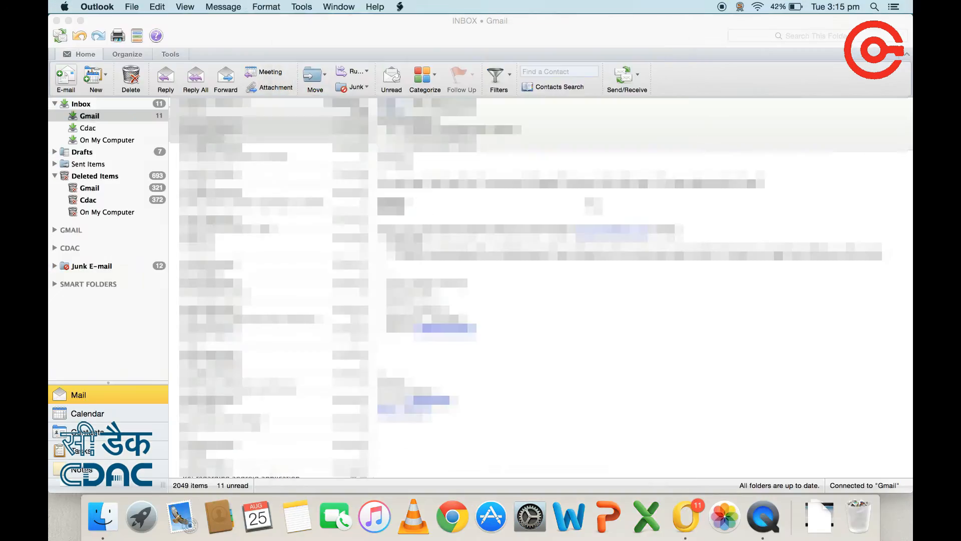
Open the Cdac inbox and view the received Demo Mail with its certificate-mismatch warning.
{"action": "left_click", "coordinate": [273, 129]}
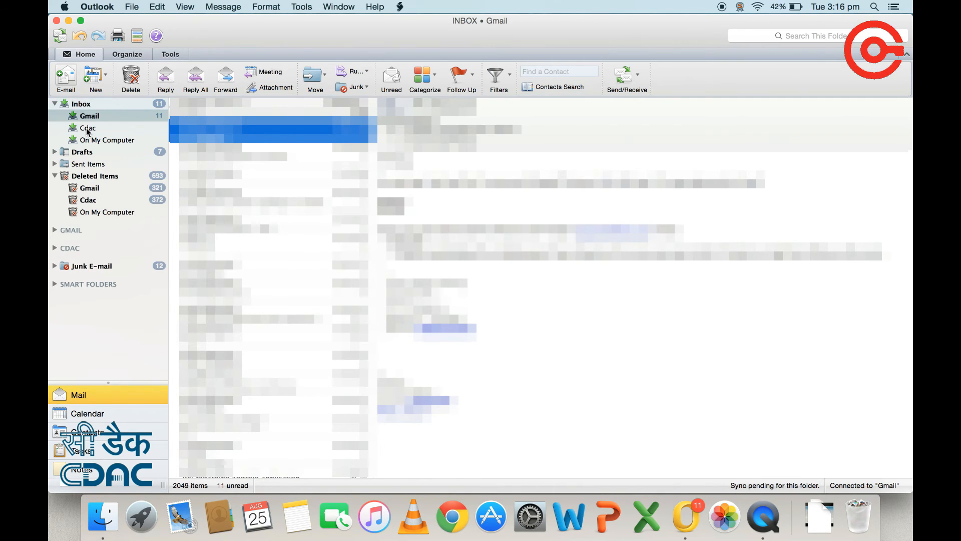
{"action": "left_click", "coordinate": [88, 127]}
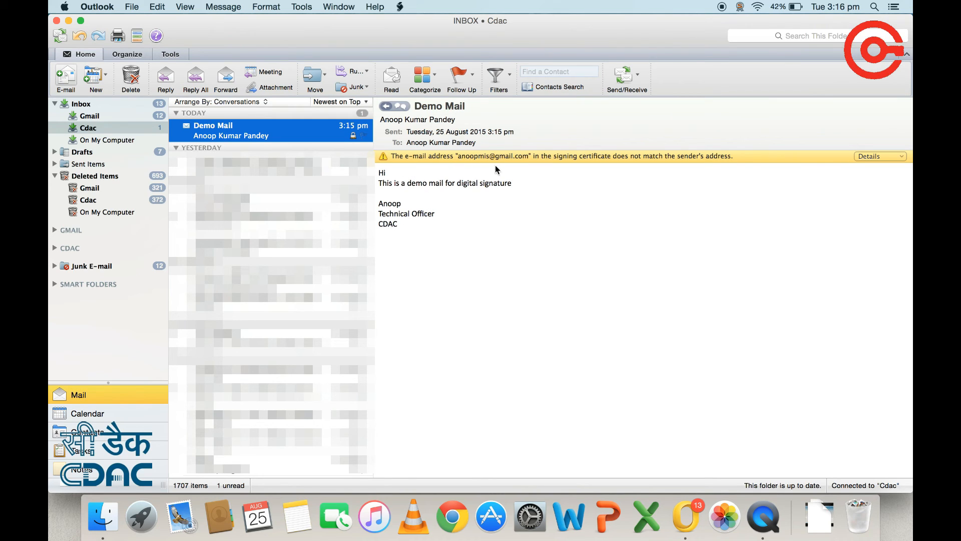
{"action": "mouse_move", "coordinate": [630, 170]}
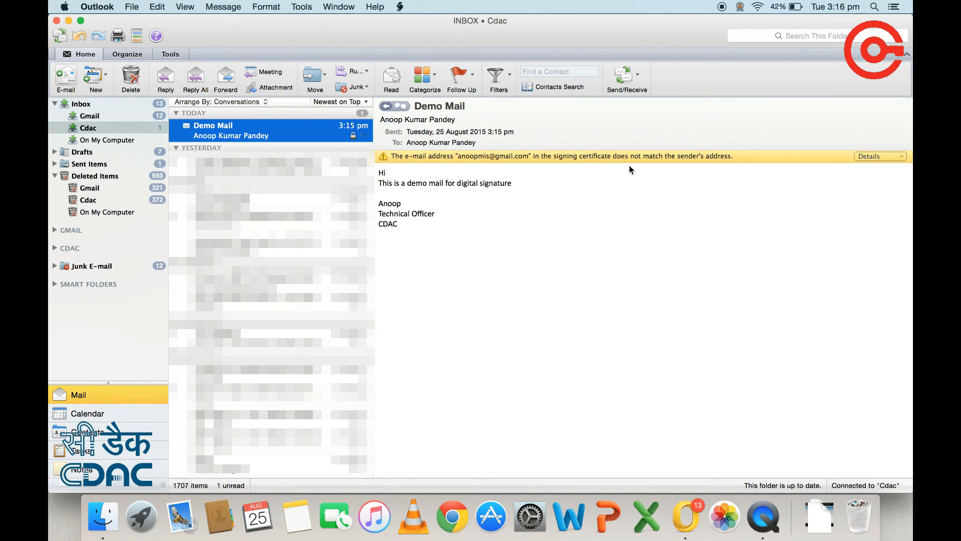
{"action": "mouse_move", "coordinate": [842, 156]}
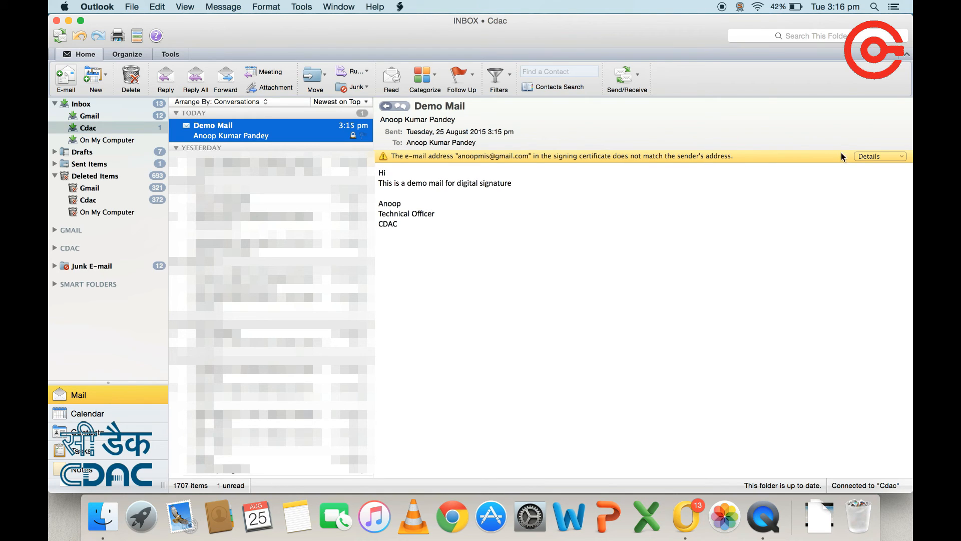
{"action": "left_click", "coordinate": [879, 155]}
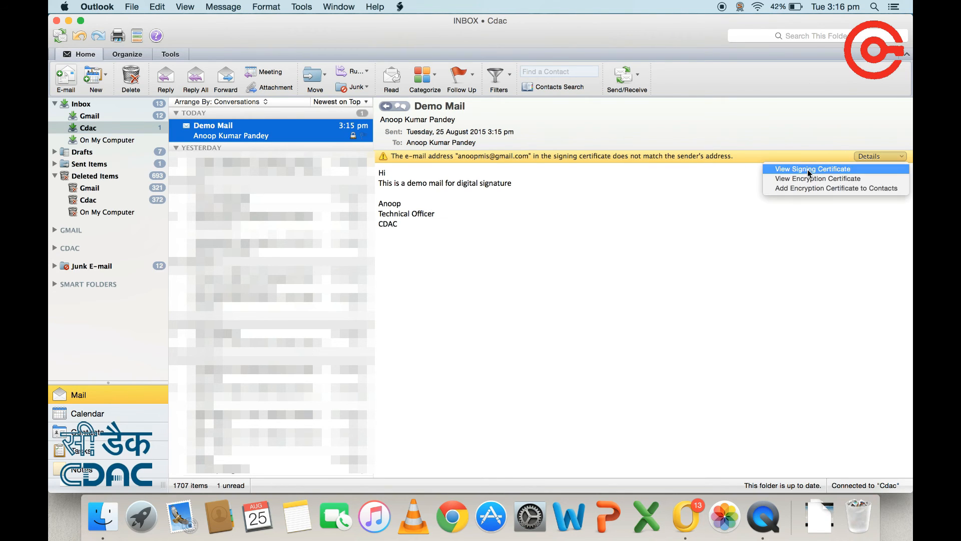
{"action": "left_click", "coordinate": [812, 168]}
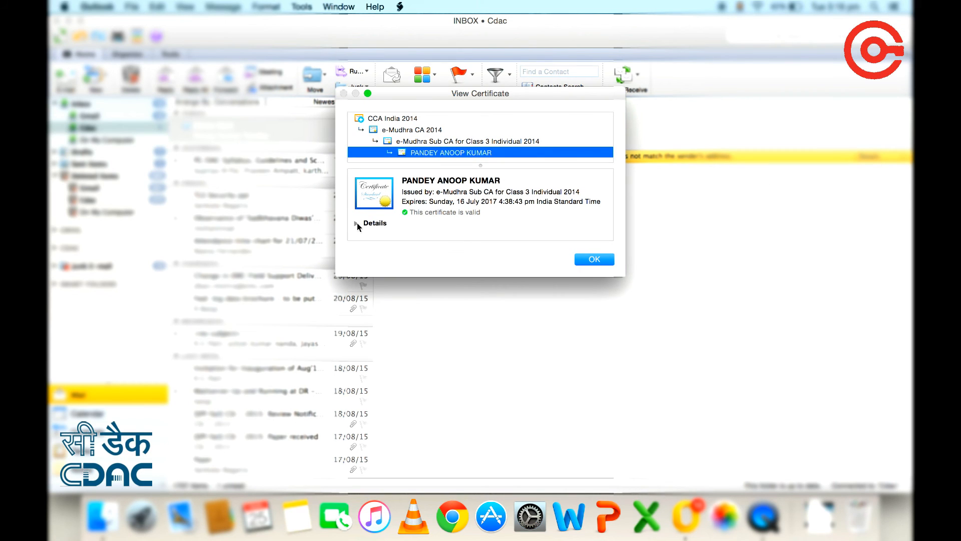
Expand the certificate details and highlight the RFC 822 Name email address.
{"action": "left_click", "coordinate": [356, 222]}
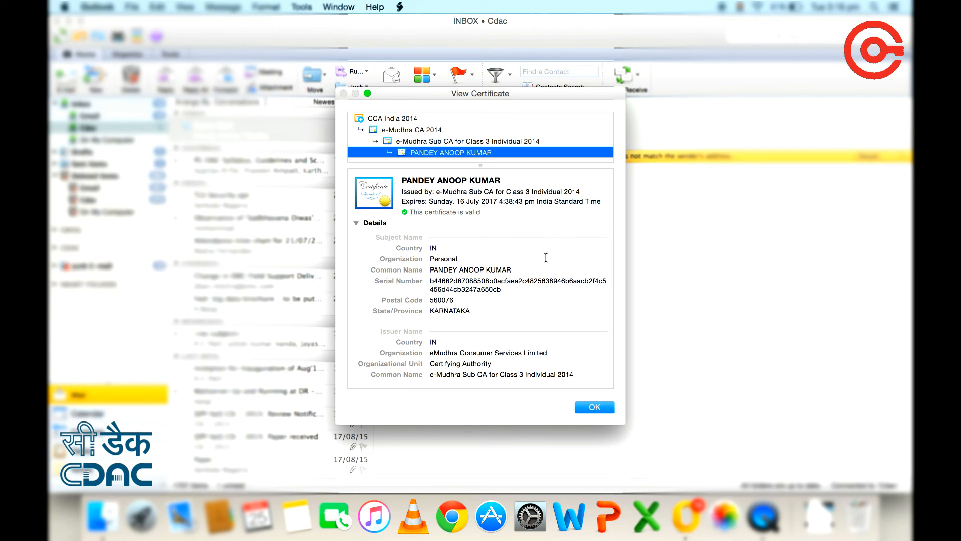
{"action": "mouse_move", "coordinate": [610, 209]}
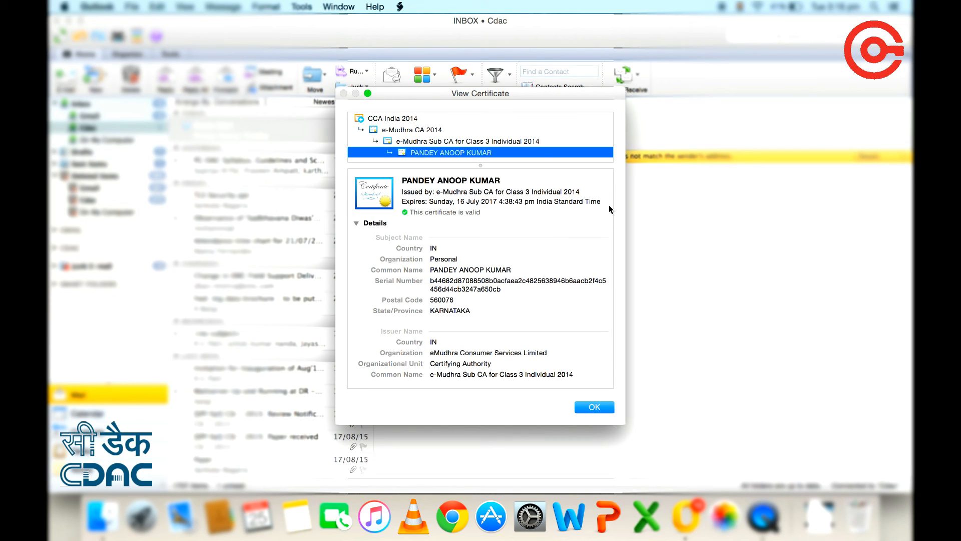
{"action": "scroll", "scroll_direction": "down", "scroll_amount": 3}
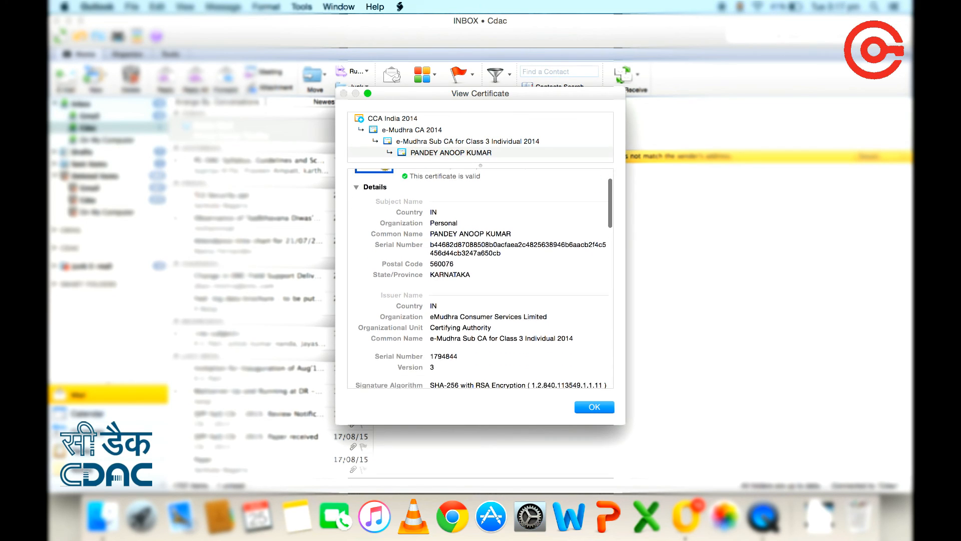
{"action": "scroll", "scroll_direction": "down", "scroll_amount": 3}
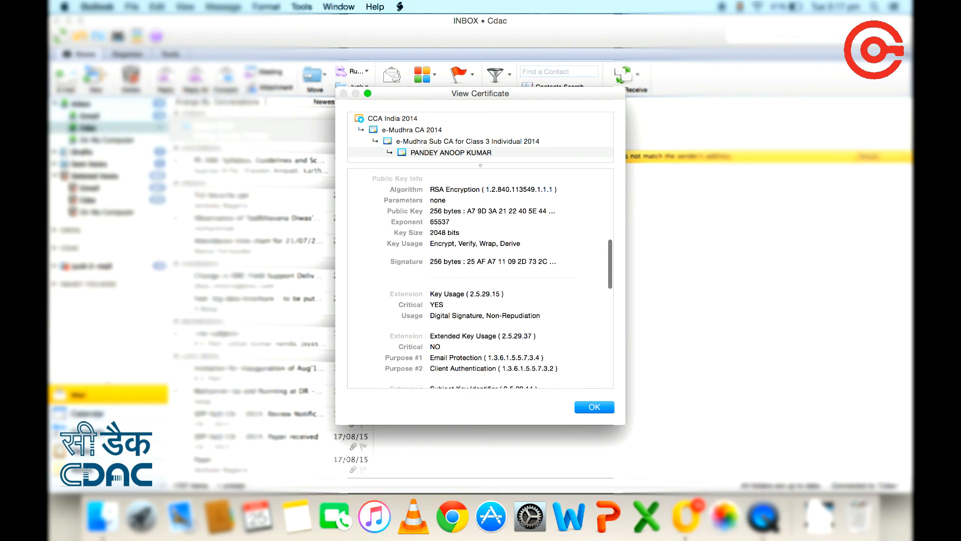
{"action": "scroll", "scroll_direction": "down", "scroll_amount": 3}
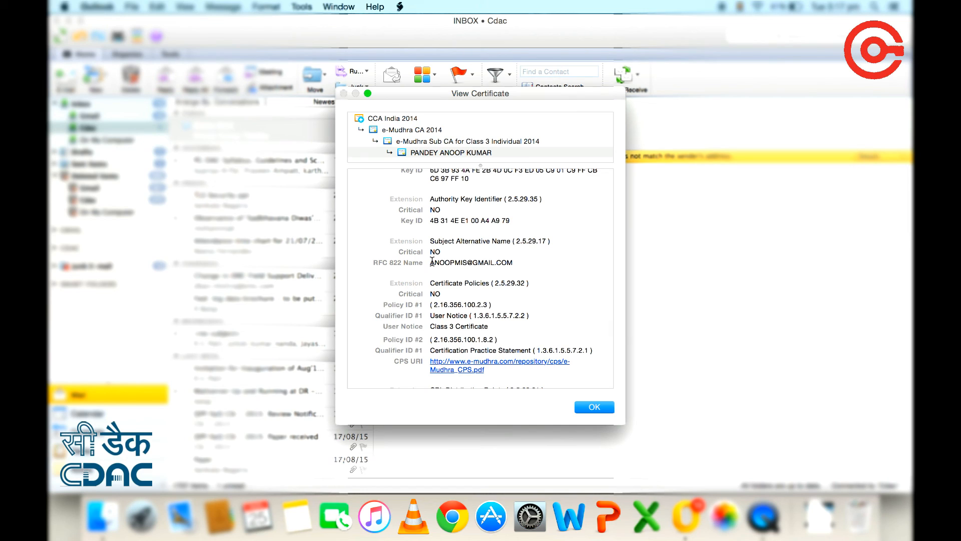
{"action": "left_click_drag", "start_coordinate": [429, 262], "coordinate": [511, 262]}
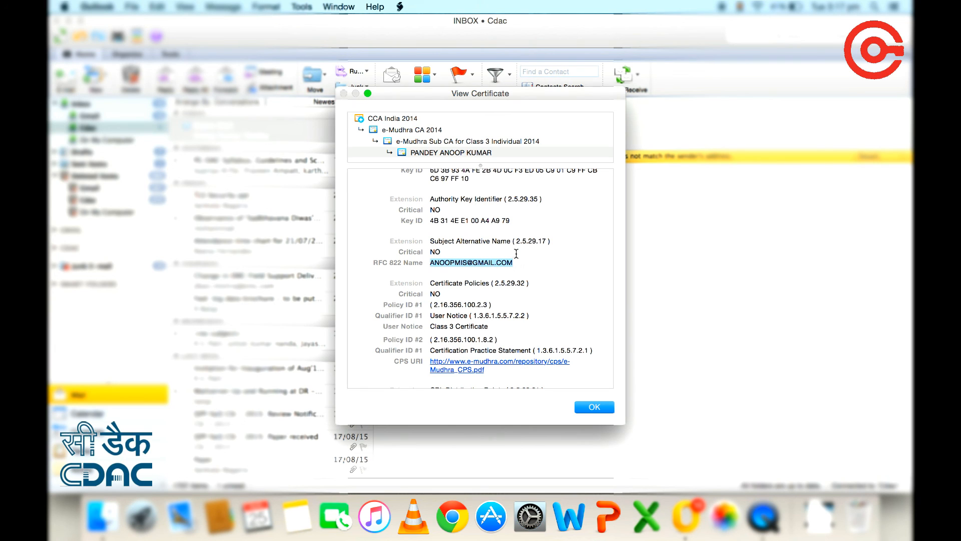
{"action": "left_click", "coordinate": [593, 406]}
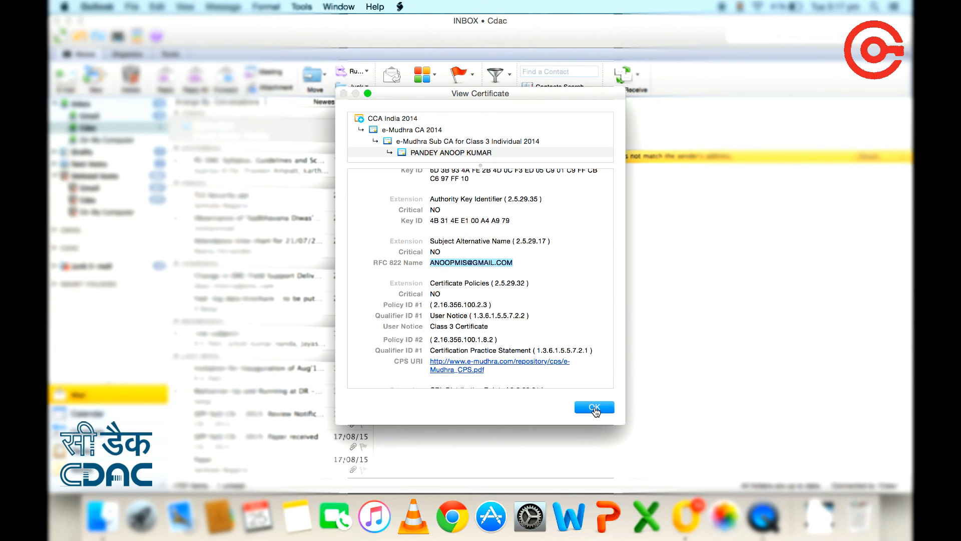
Close the View Certificate window to return to the Demo Mail.
{"action": "left_click", "coordinate": [592, 408]}
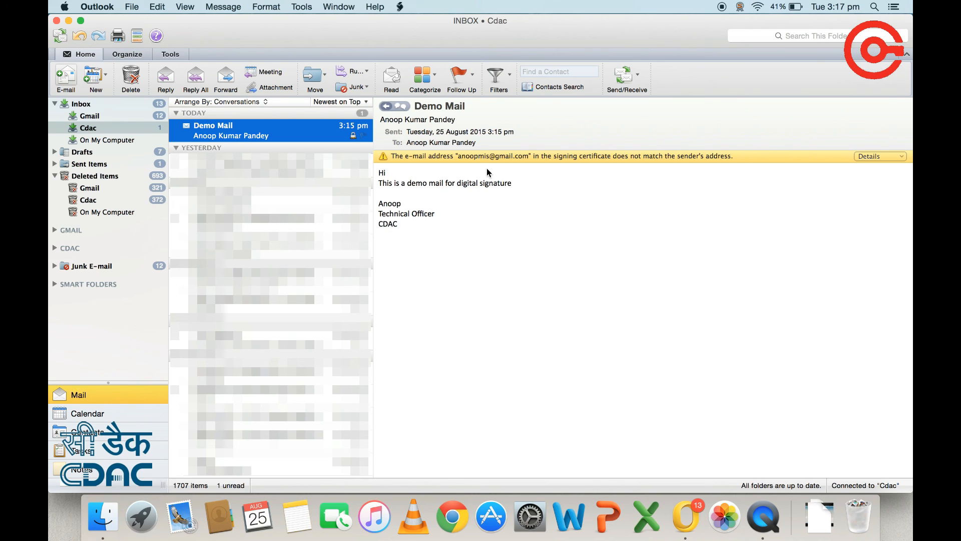
{"action": "mouse_move", "coordinate": [654, 52]}
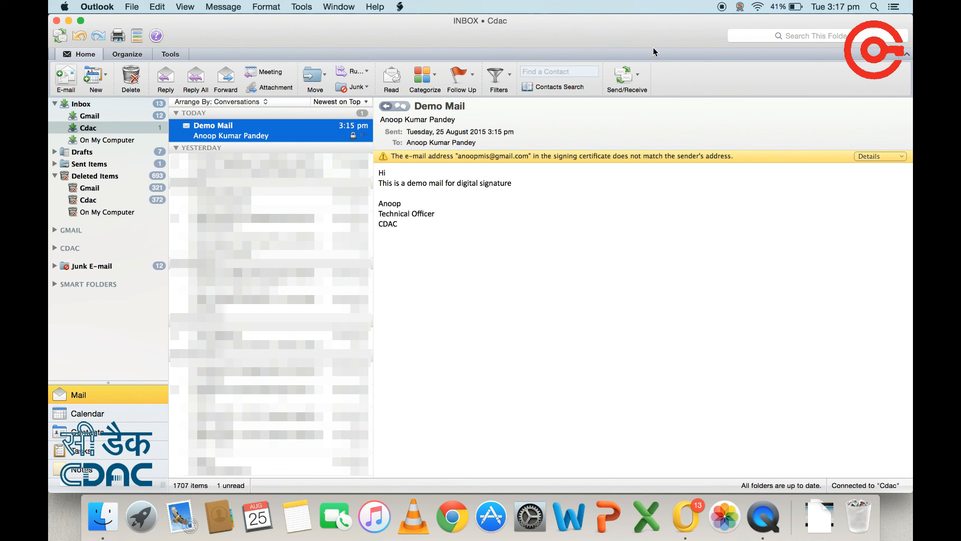